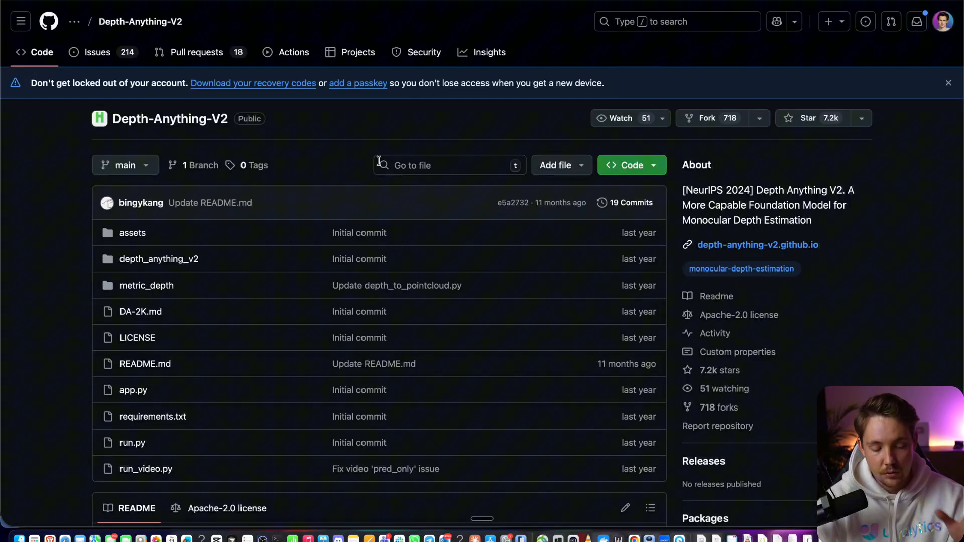
mouse_move(392, 152)
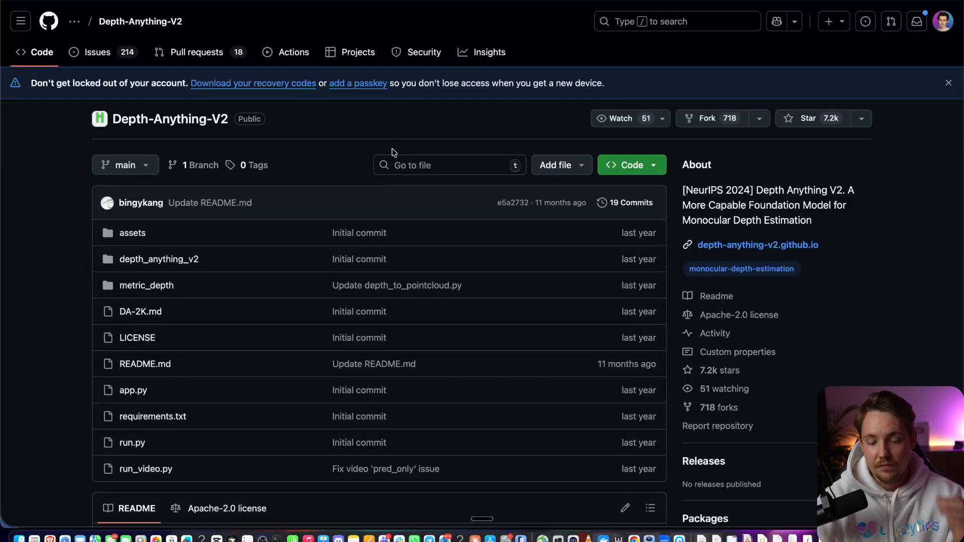
Scroll the Depth-Anything-V2 README down to the sample images and their colourful depth maps
scroll(up, 3)
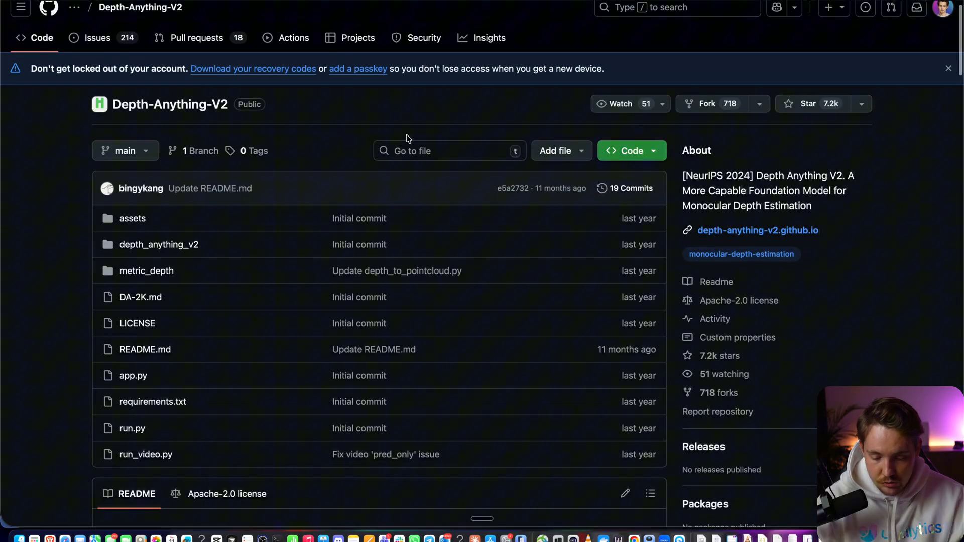
mouse_move(688, 271)
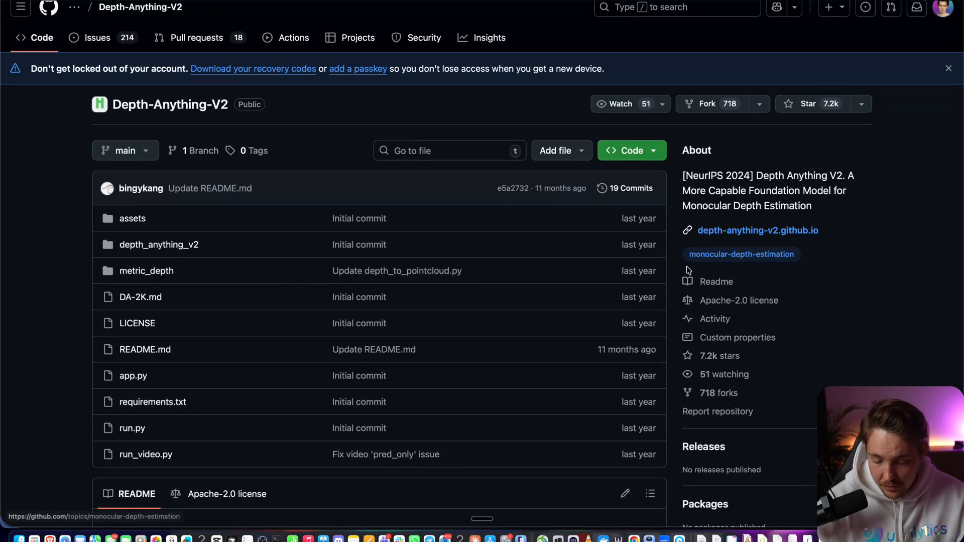
mouse_move(722, 350)
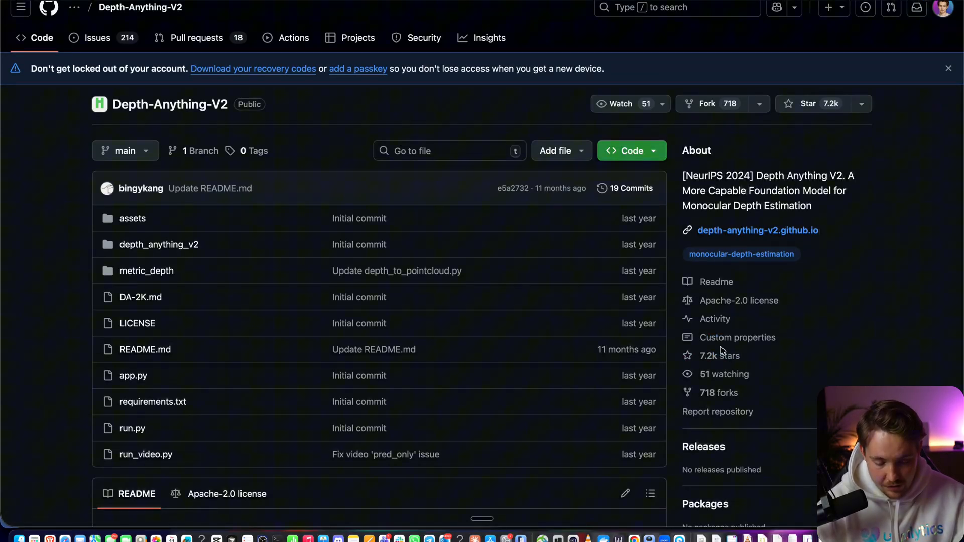
scroll(down, 3)
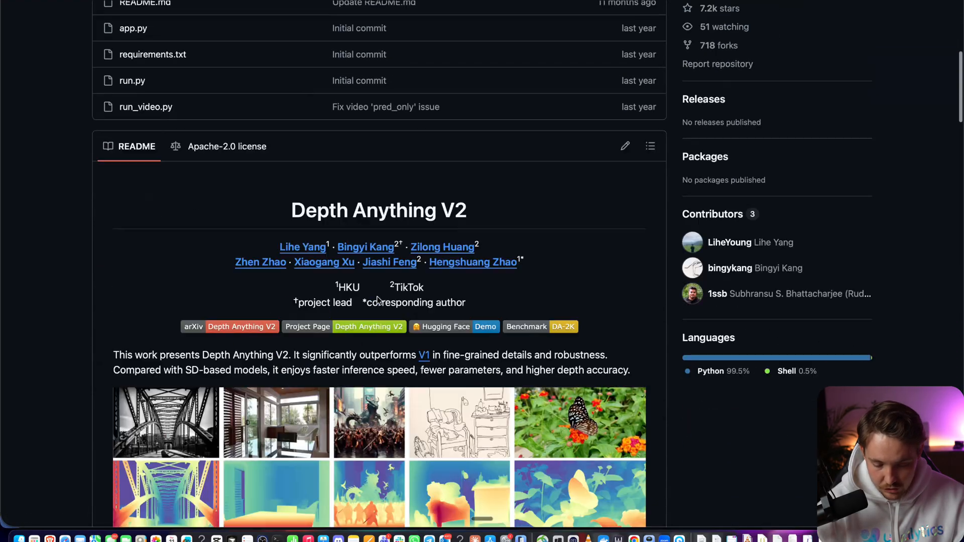
scroll(down, 3)
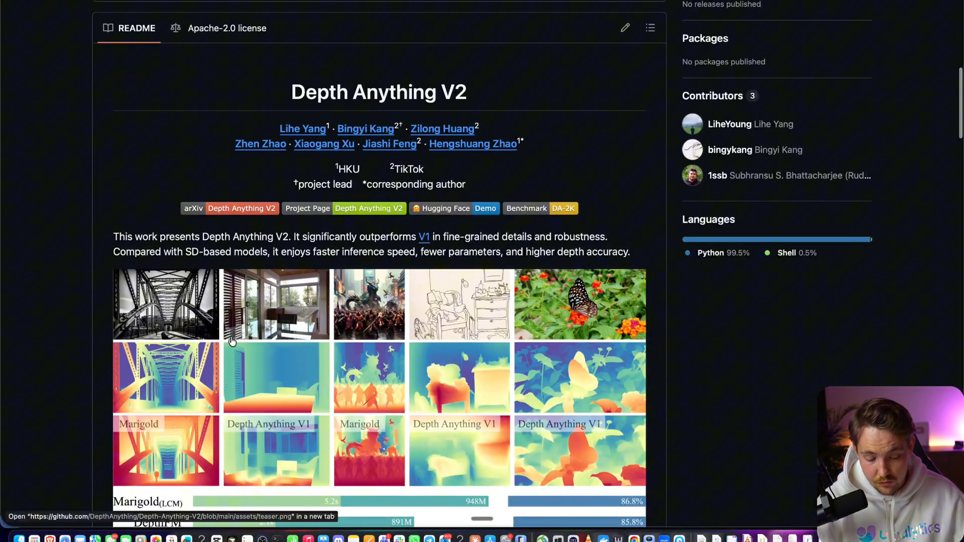
mouse_move(208, 375)
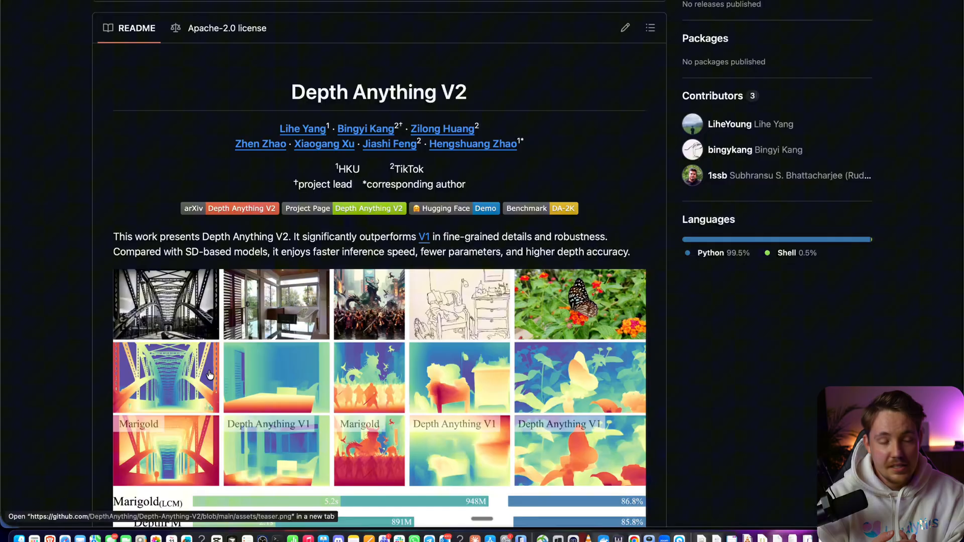
mouse_move(344, 282)
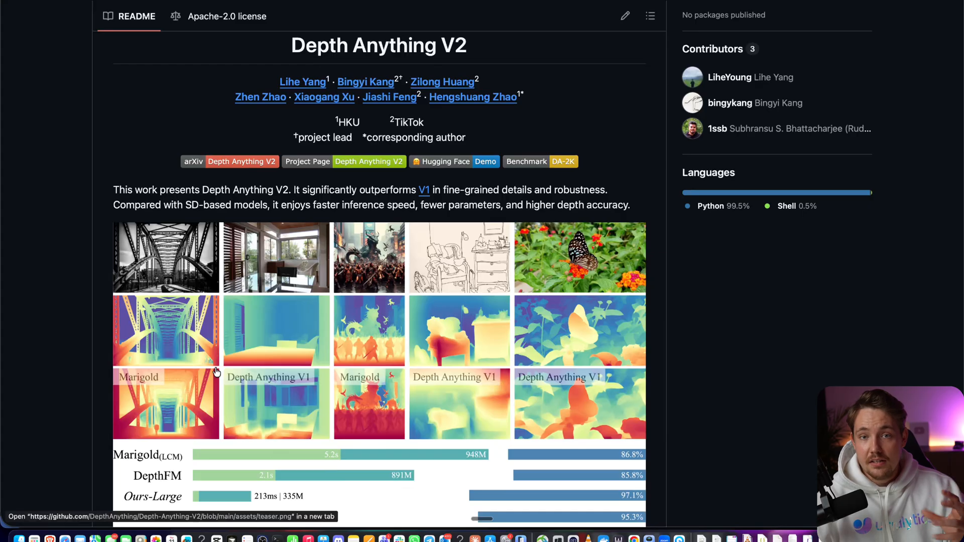
mouse_move(313, 319)
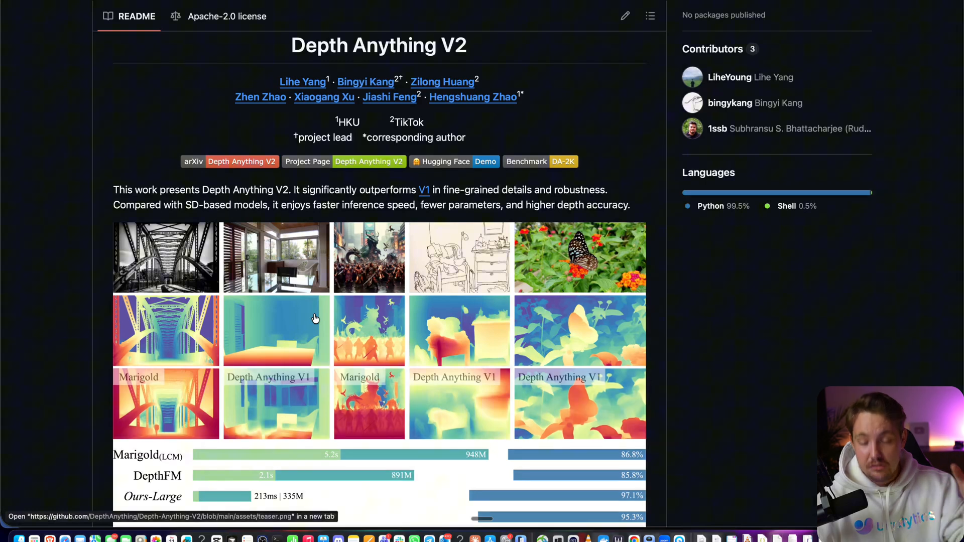
mouse_move(293, 351)
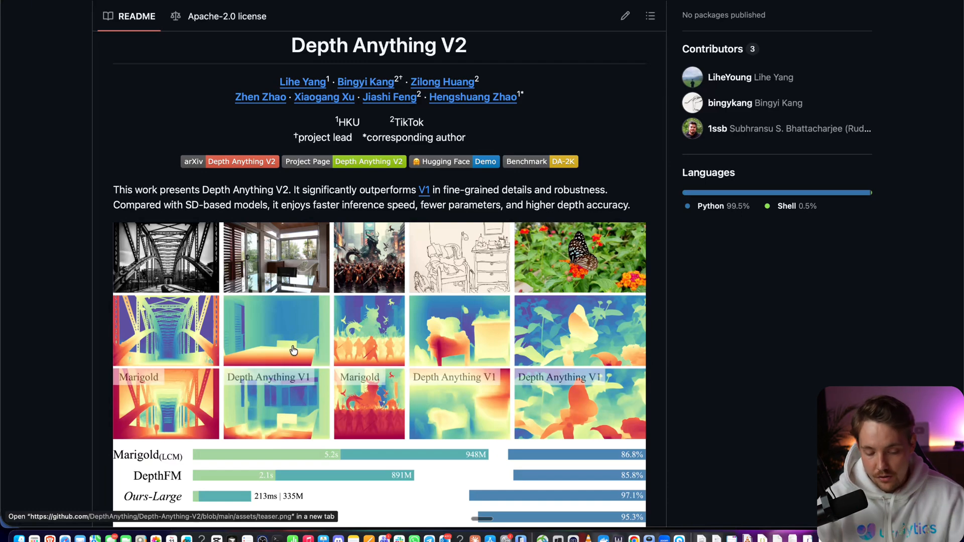
mouse_move(299, 362)
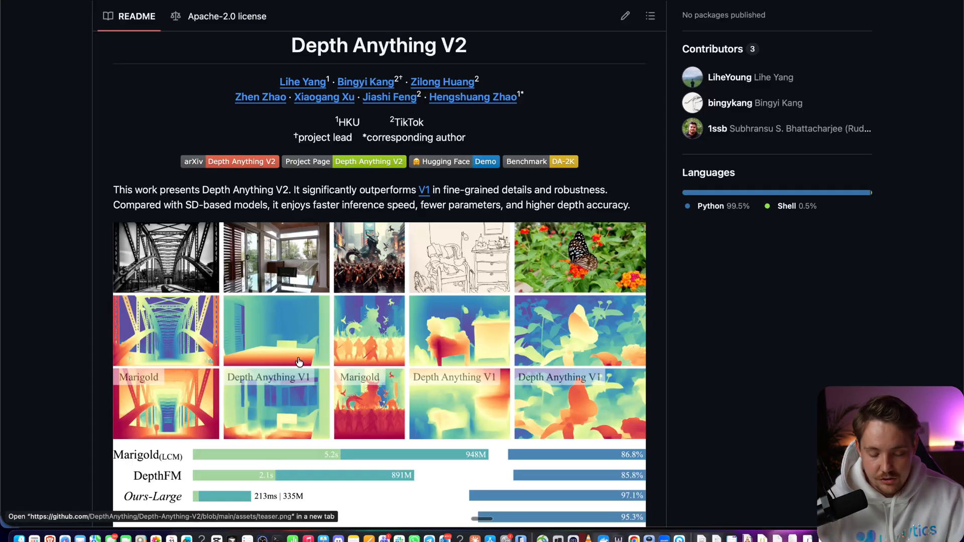
mouse_move(455, 269)
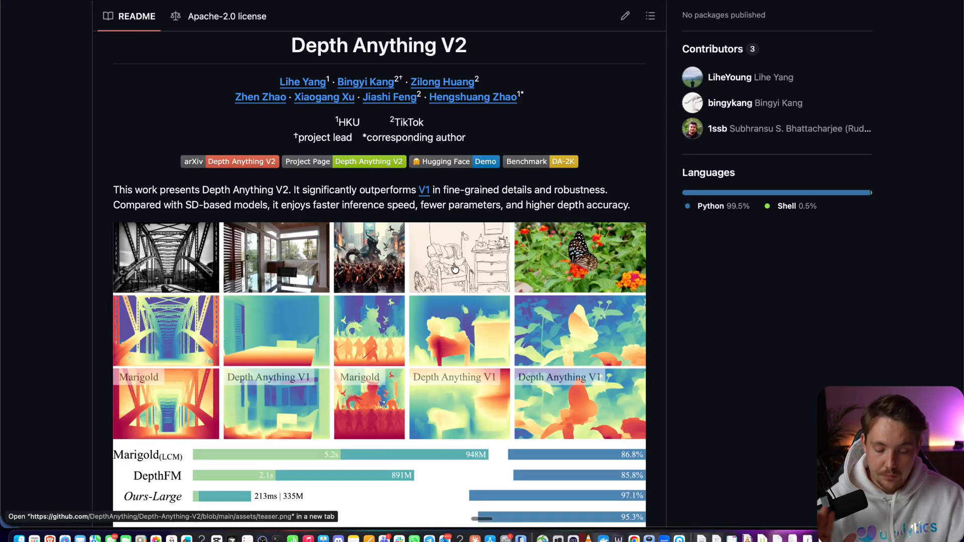
Scroll past the teaser images to the speed/accuracy comparison chart and News list
scroll(down, 3)
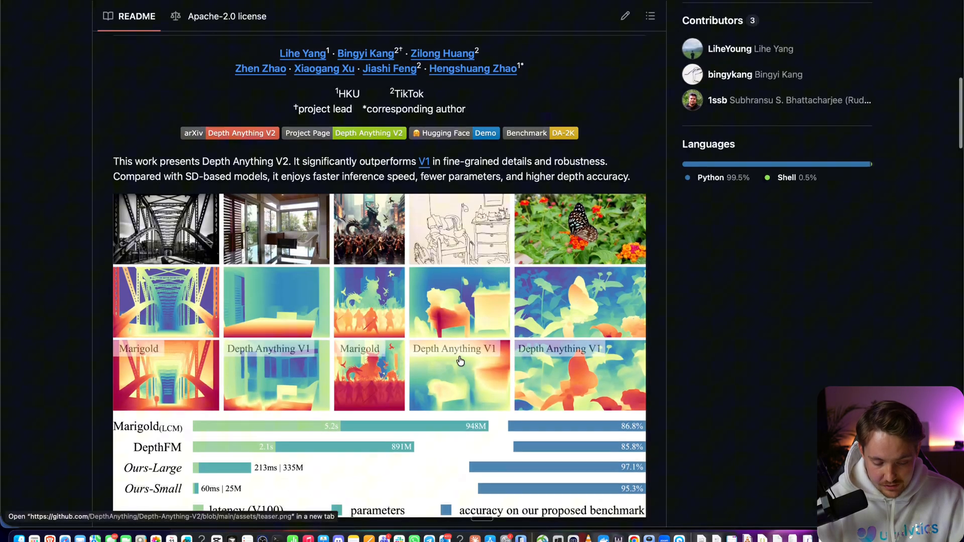
scroll(down, 3)
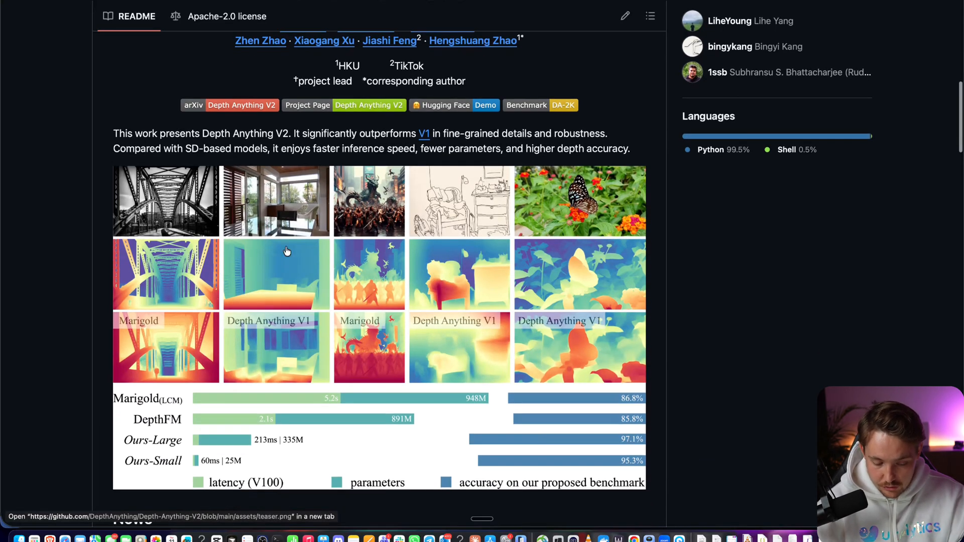
scroll(down, 3)
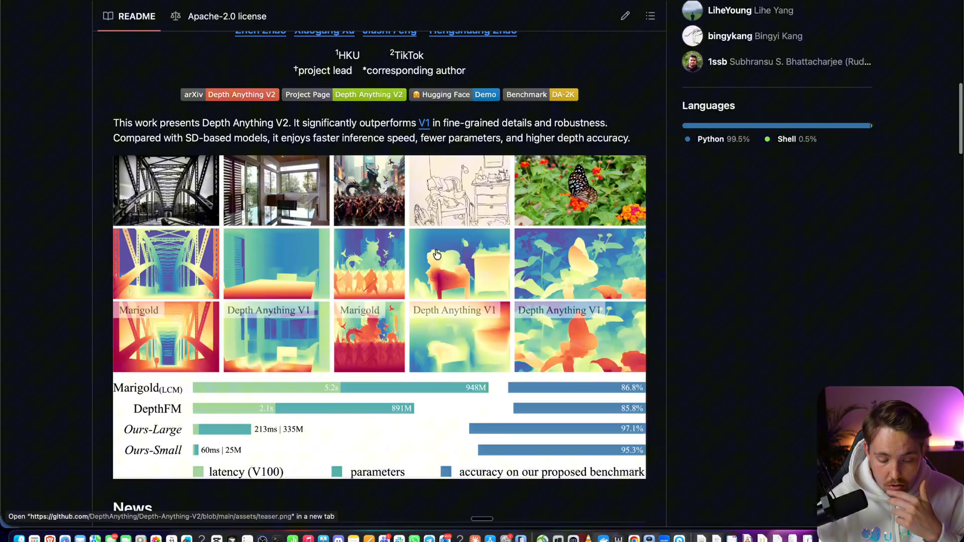
mouse_move(424, 292)
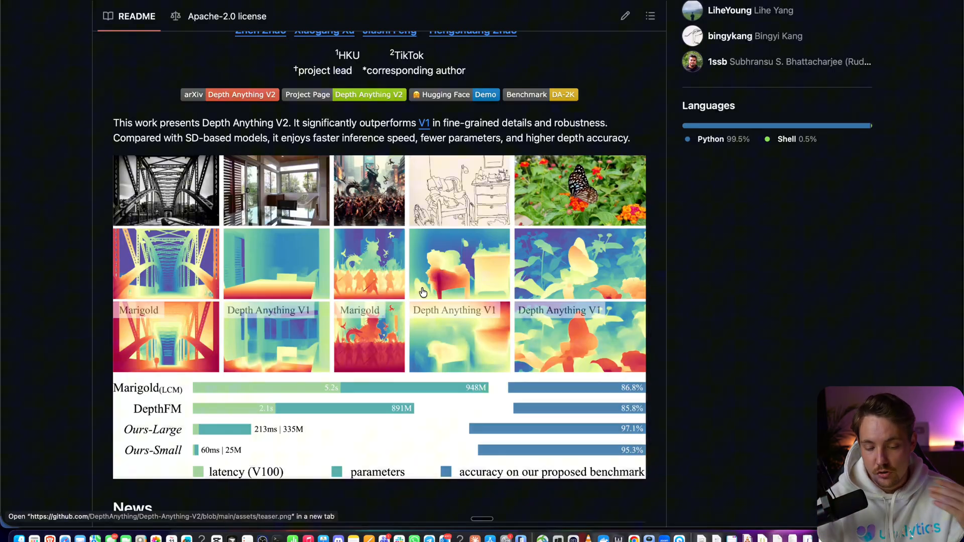
mouse_move(762, 441)
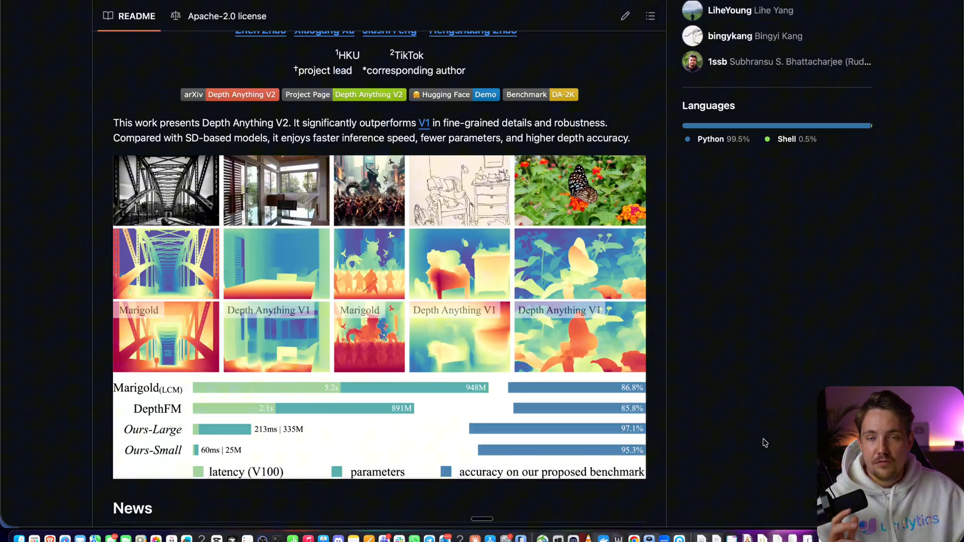
mouse_move(419, 257)
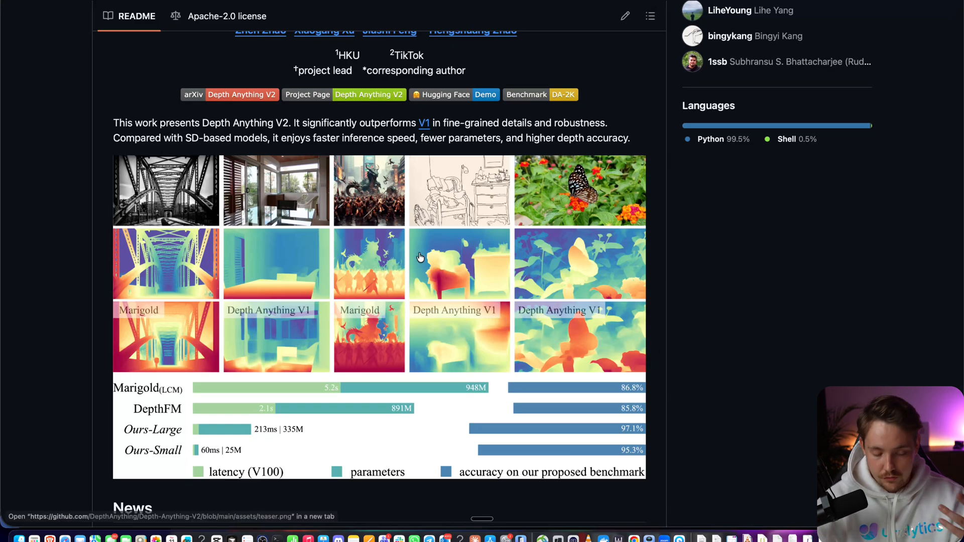
scroll(down, 3)
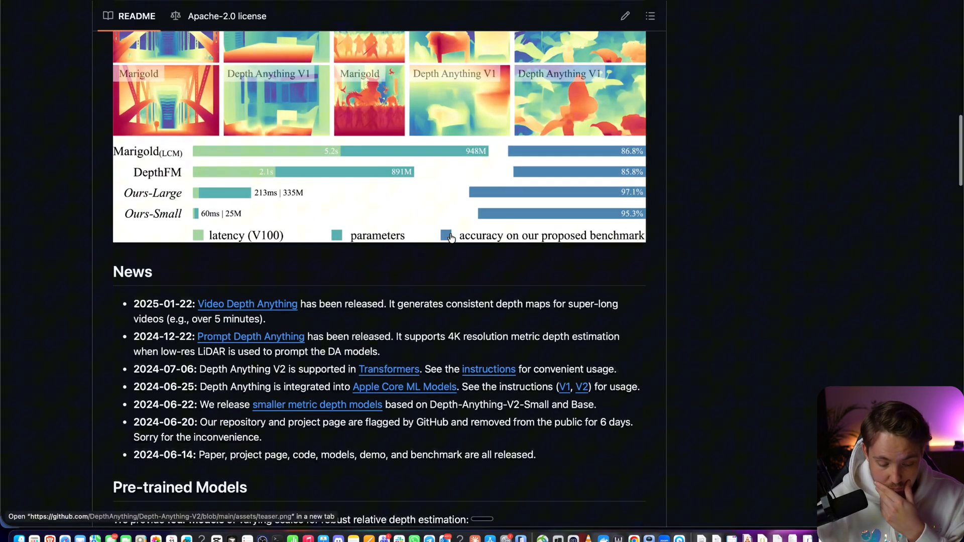
Scroll through the Pre-trained Models table to the Usage clone commands and Python code sample
scroll(down, 3)
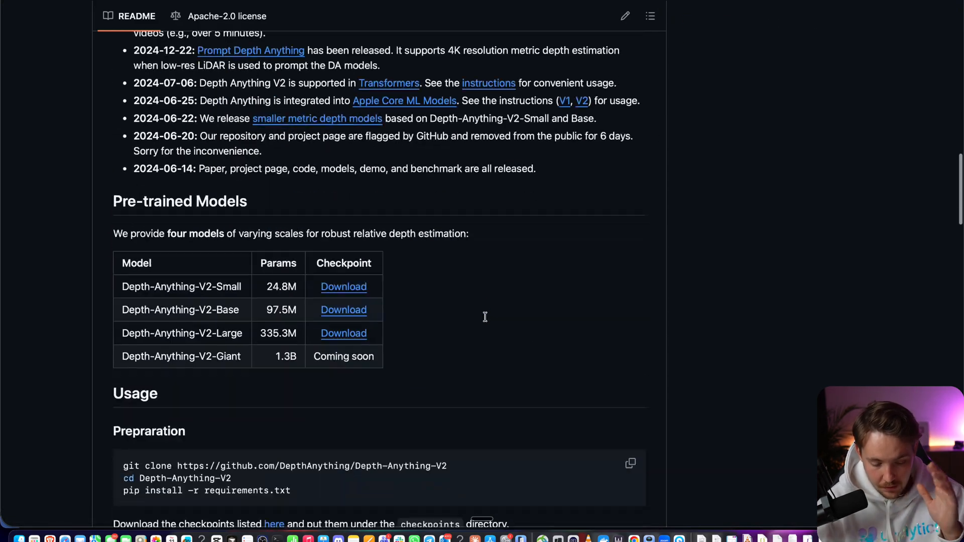
scroll(down, 3)
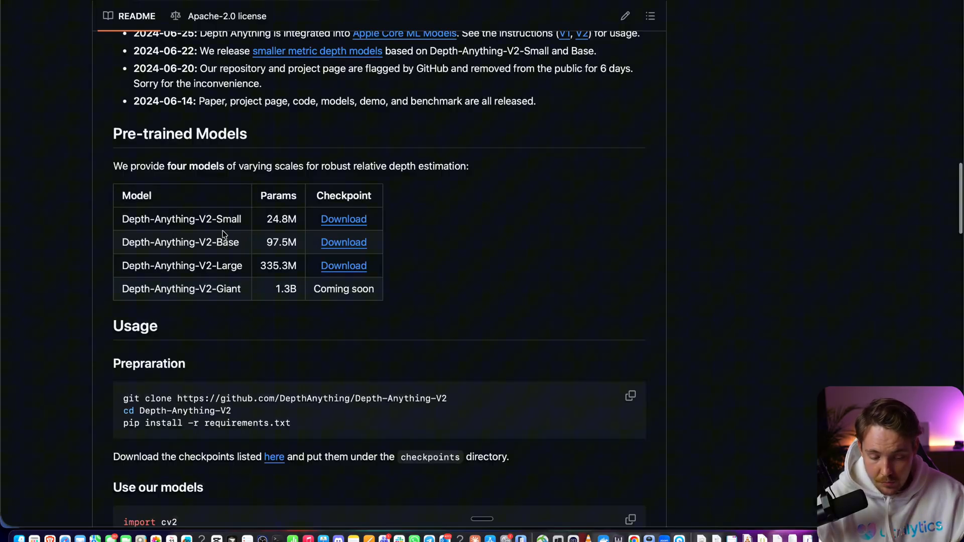
mouse_move(227, 234)
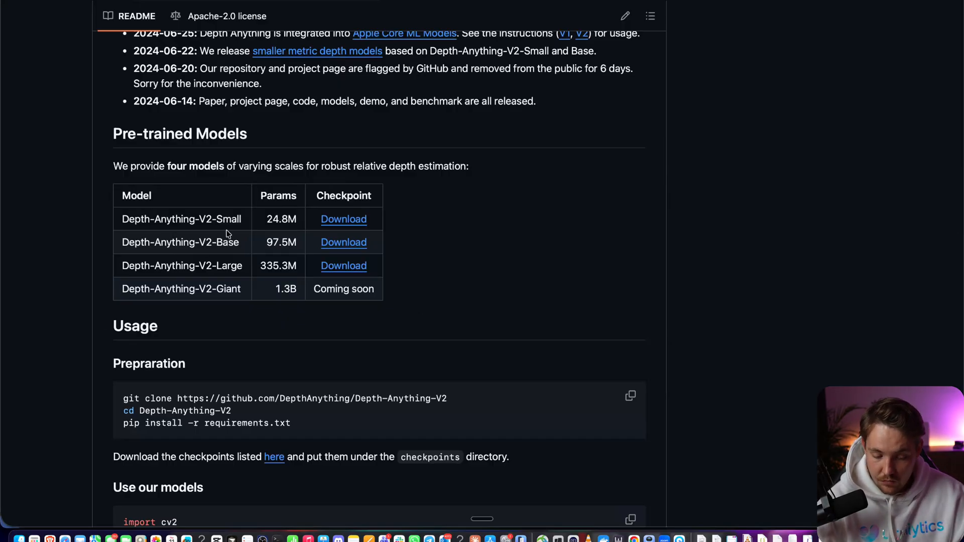
mouse_move(202, 216)
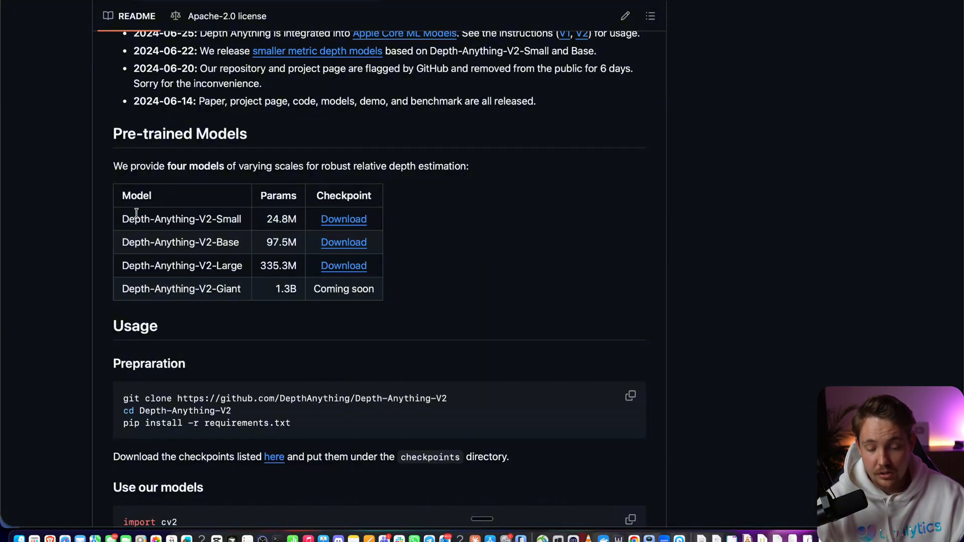
scroll(down, 3)
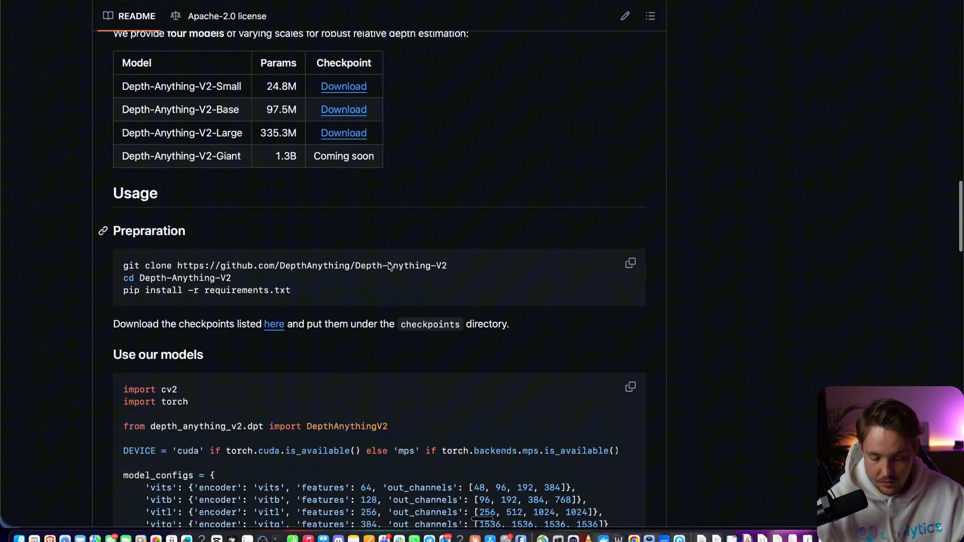
scroll(up, 3)
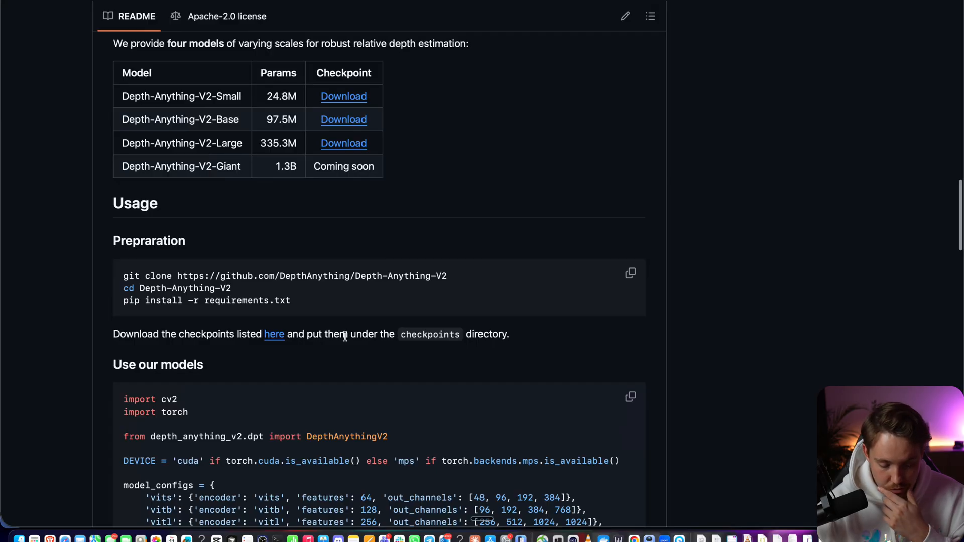
scroll(down, 3)
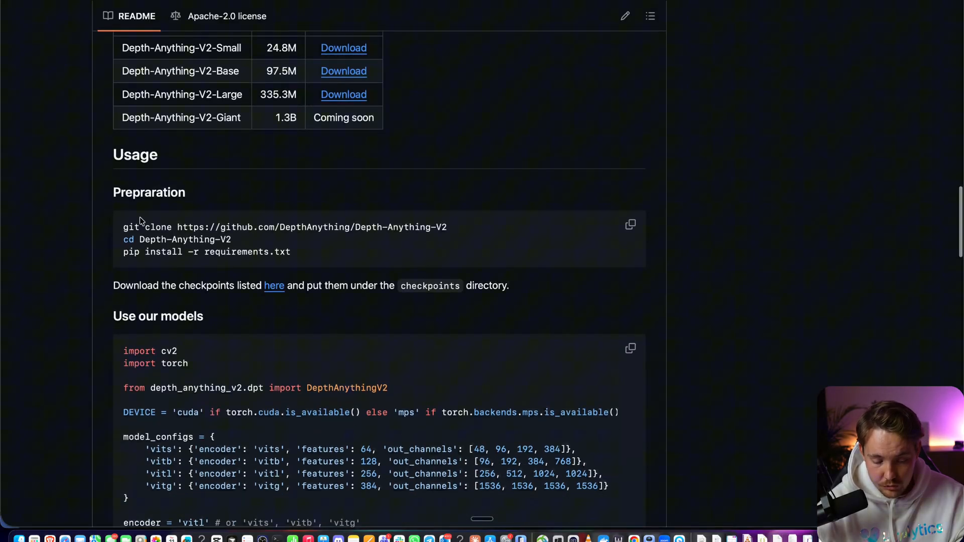
scroll(down, 3)
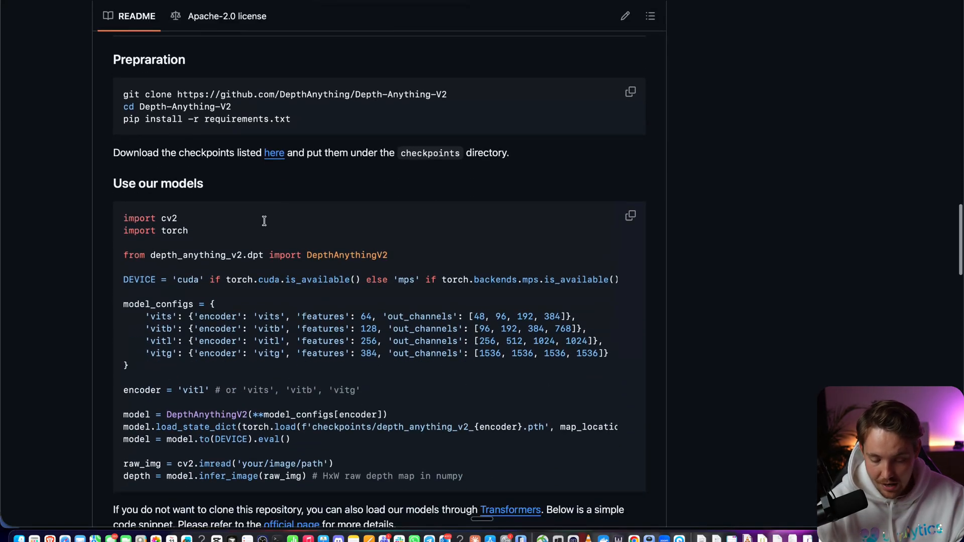
scroll(down, 3)
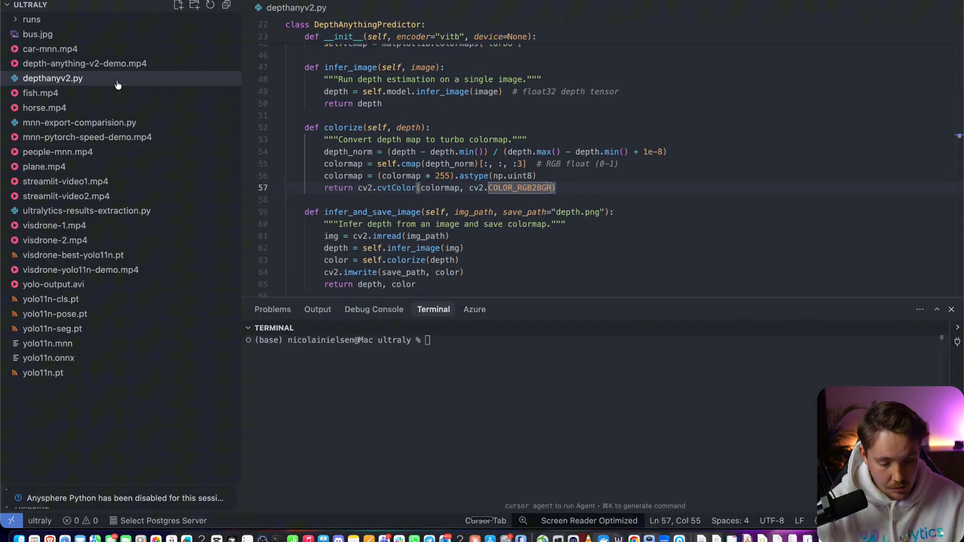
Play depth-anything-v2-demo.mp4, then open and play the original fish.mp4 for comparison
click(84, 63)
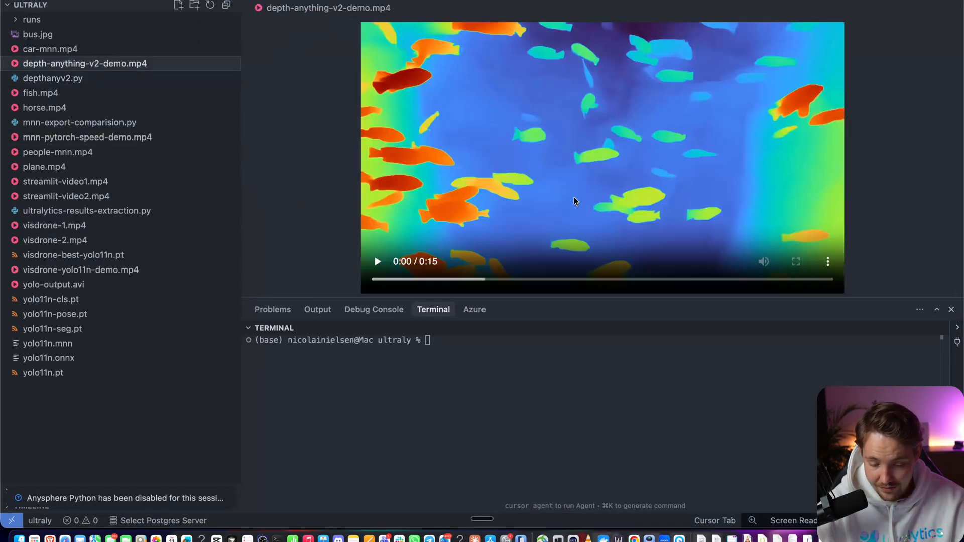
click(378, 261)
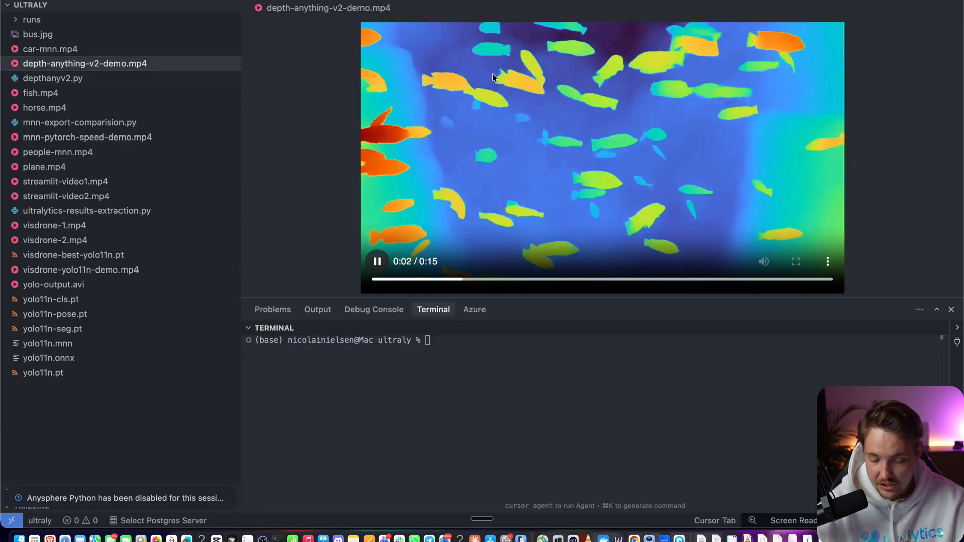
click(40, 93)
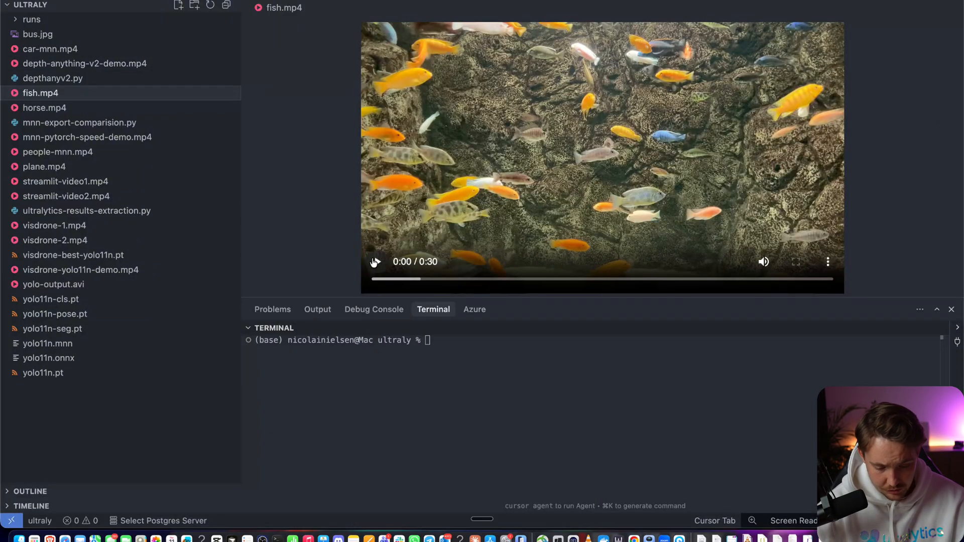
click(375, 261)
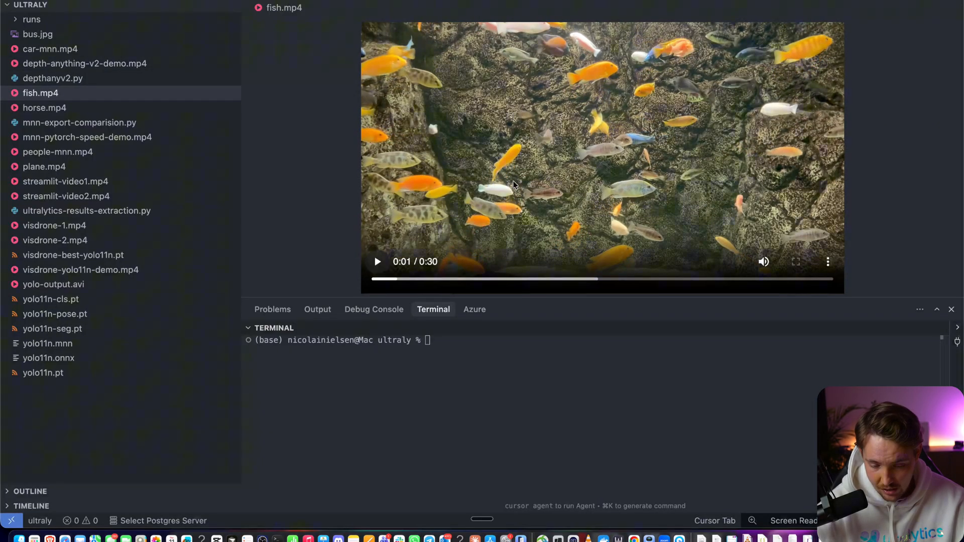
mouse_move(584, 109)
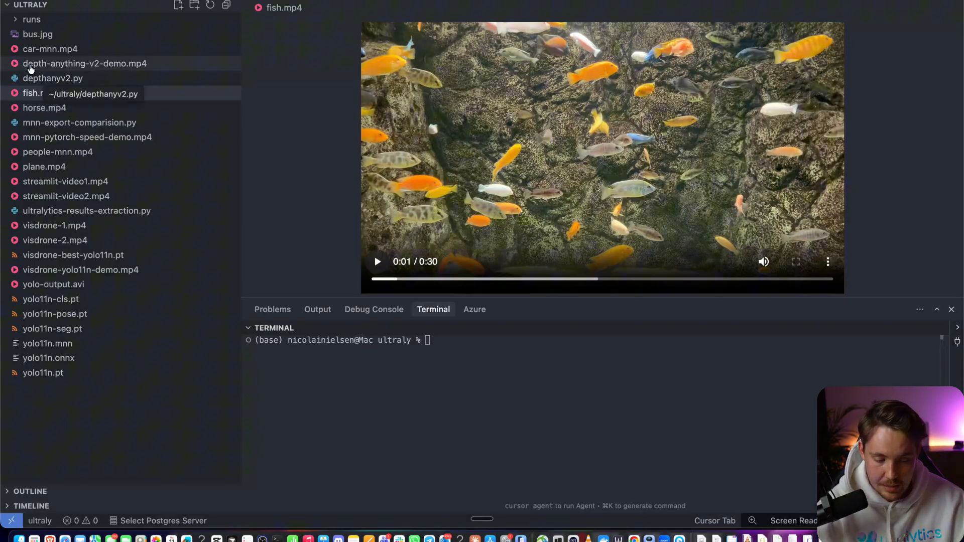
Reopen depth-anything-v2-demo.mp4 and play, resume and pause it to view its clips
click(84, 64)
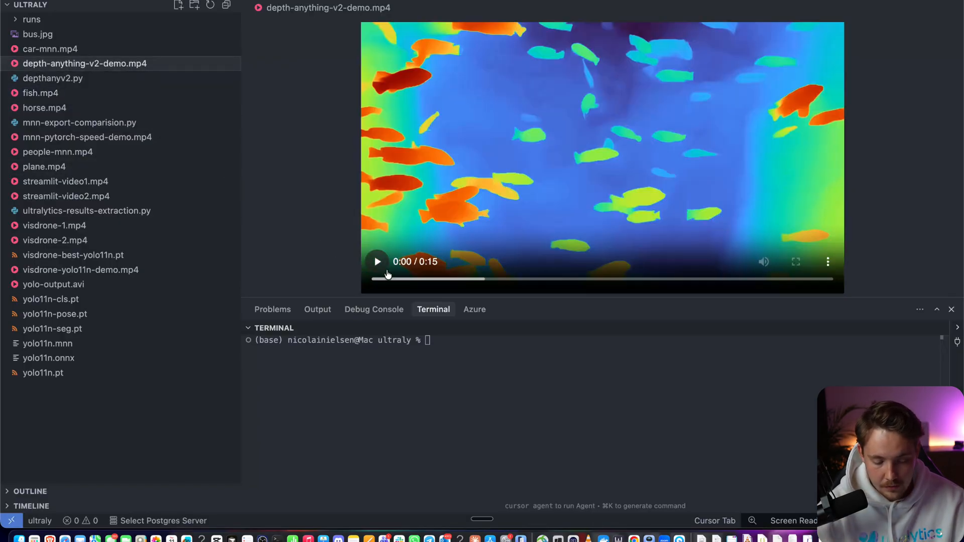
click(378, 261)
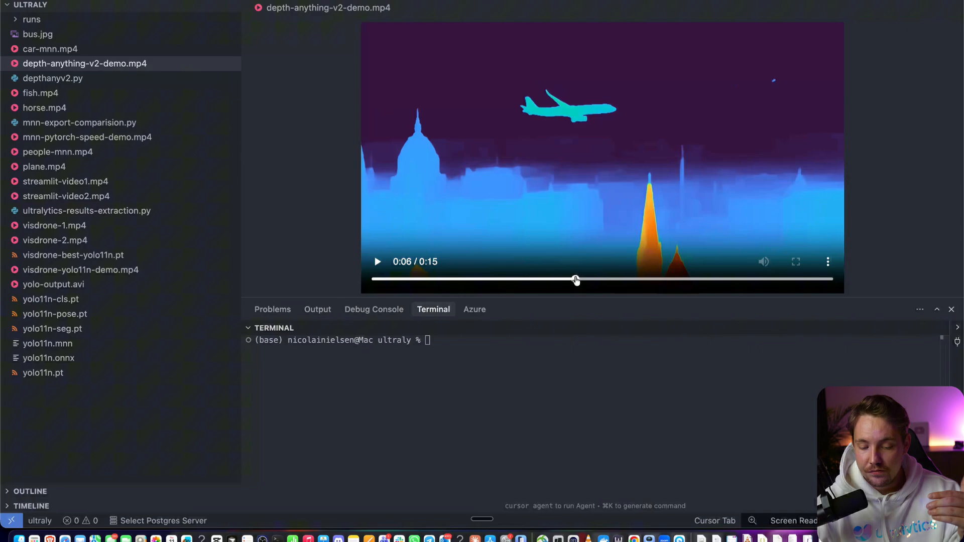
click(378, 261)
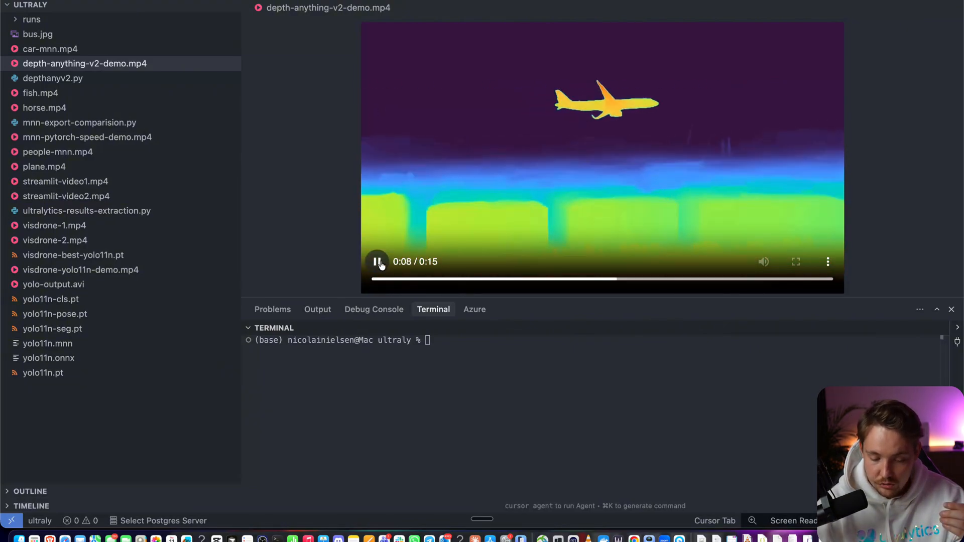
click(377, 261)
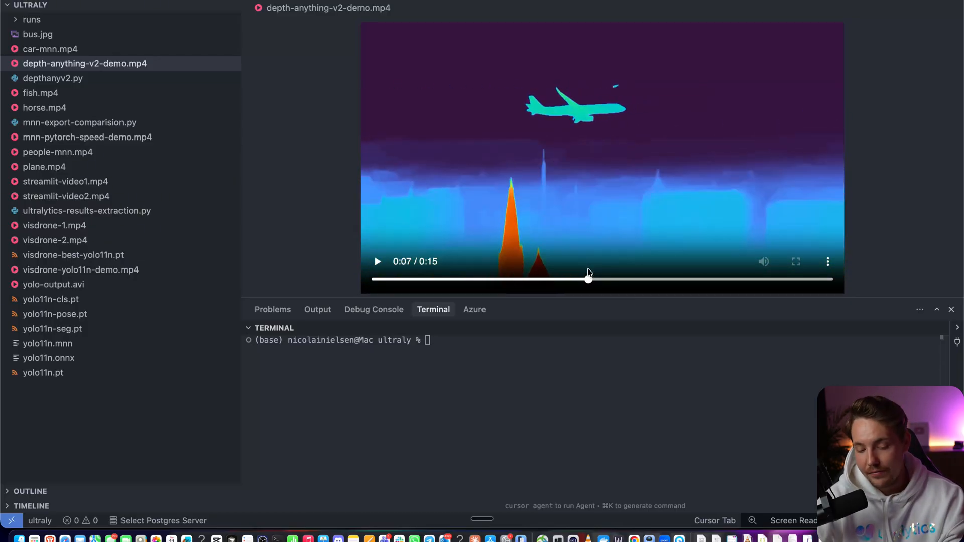
mouse_move(571, 230)
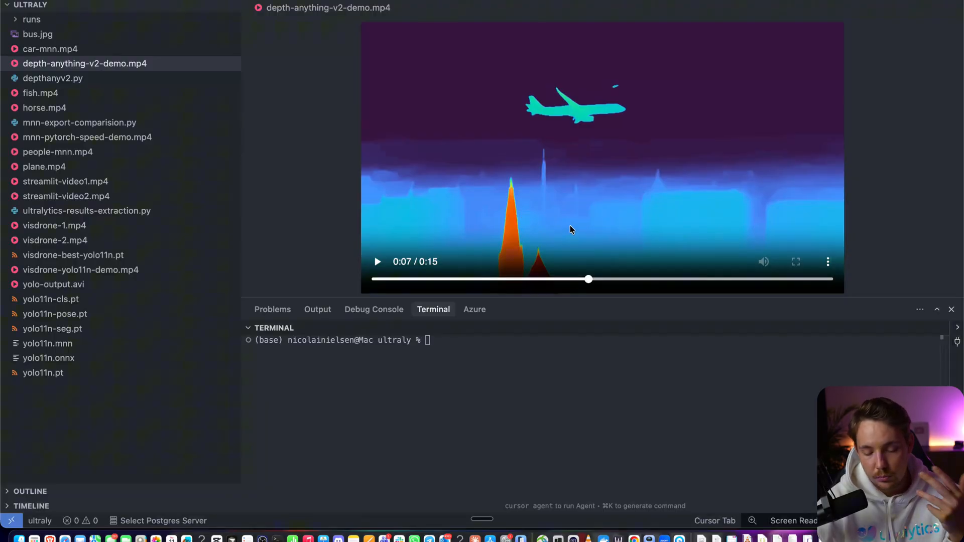
mouse_move(570, 139)
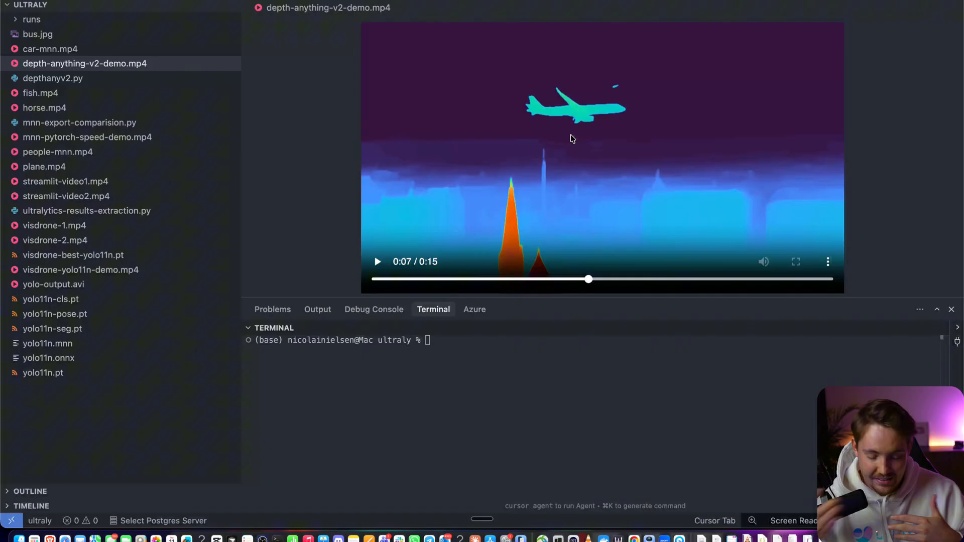
mouse_move(508, 235)
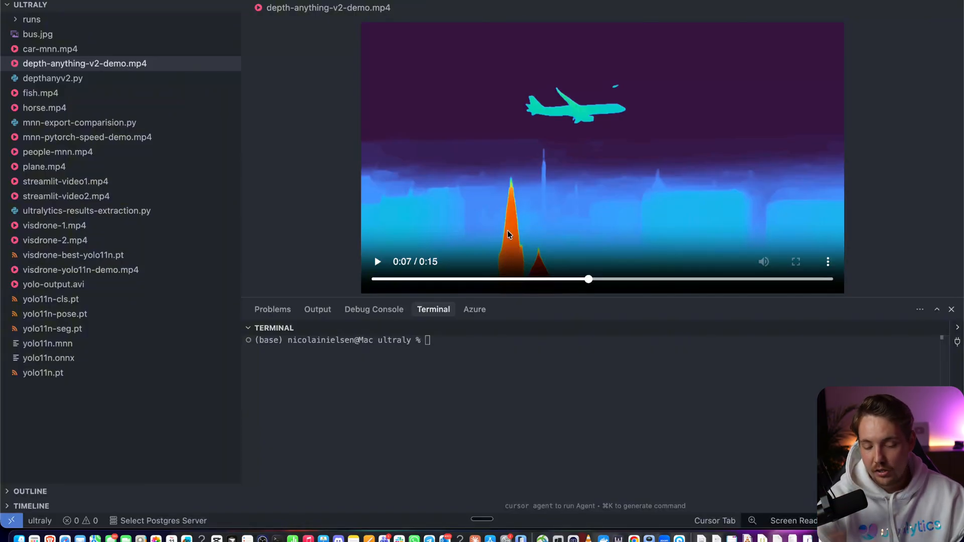
mouse_move(567, 230)
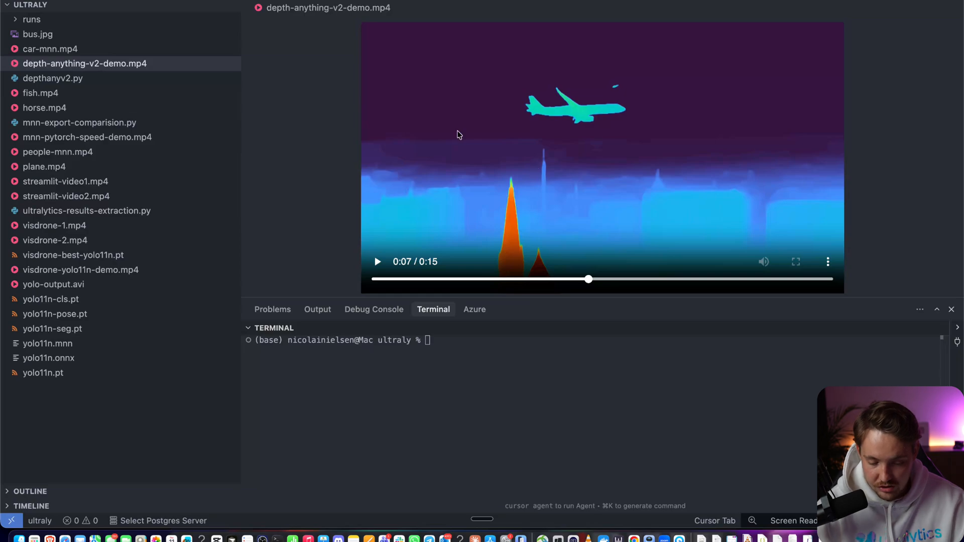
mouse_move(583, 271)
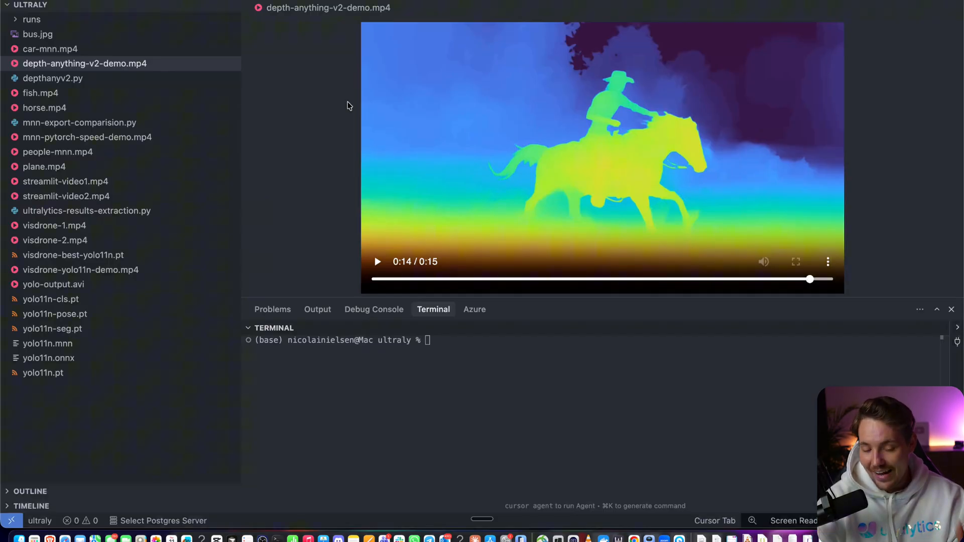
mouse_move(129, 304)
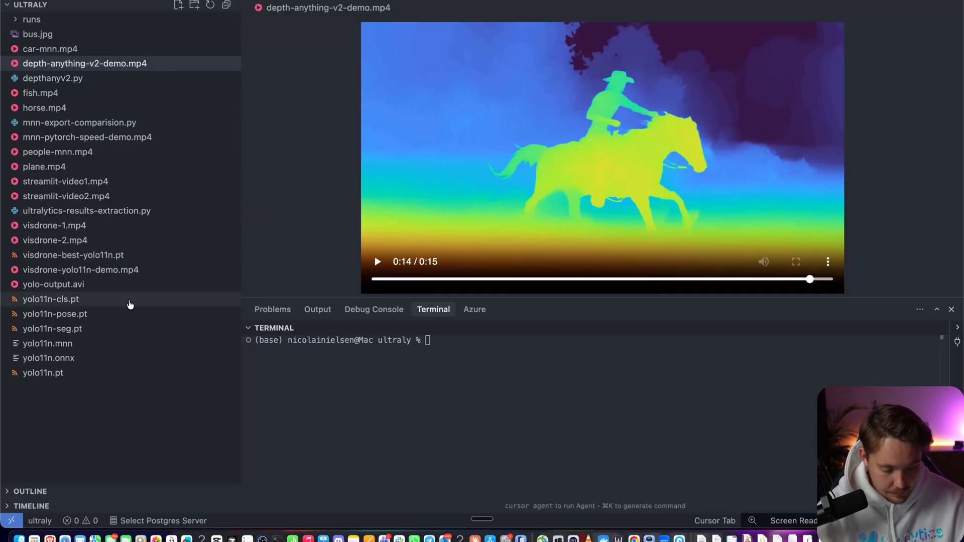
mouse_move(52, 78)
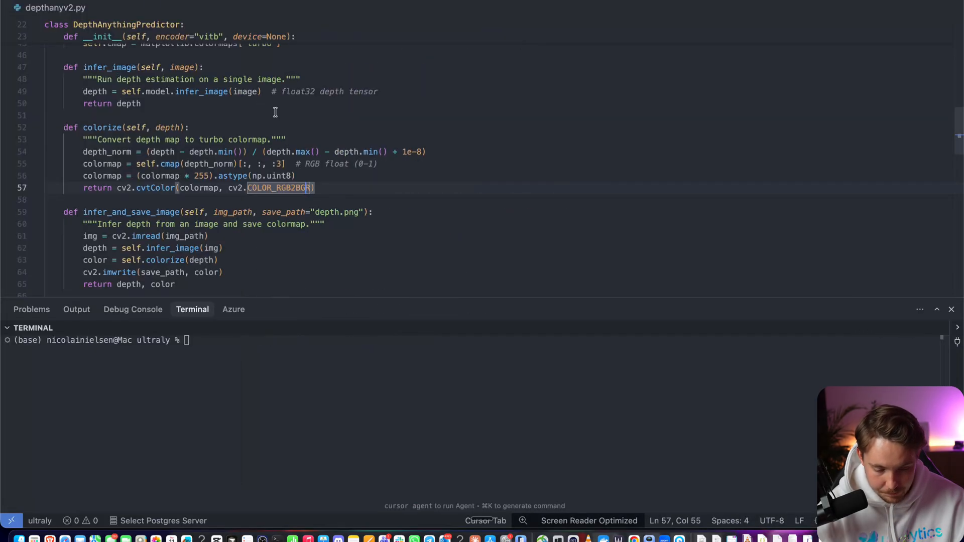
Scroll through depthanyv2.py, highlighting the default vitb encoder and the .pth checkpoint extension
scroll(up, 3)
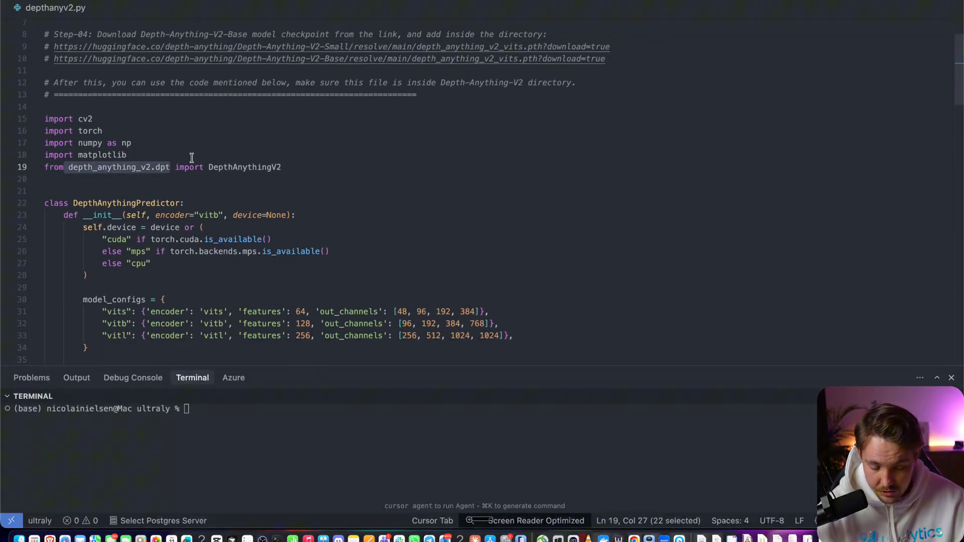
double_click(245, 166)
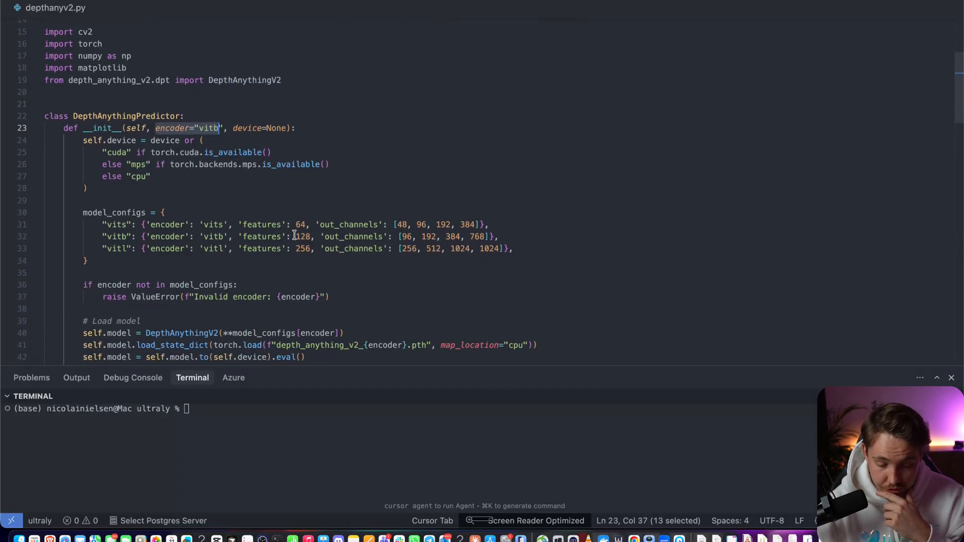
scroll(down, 3)
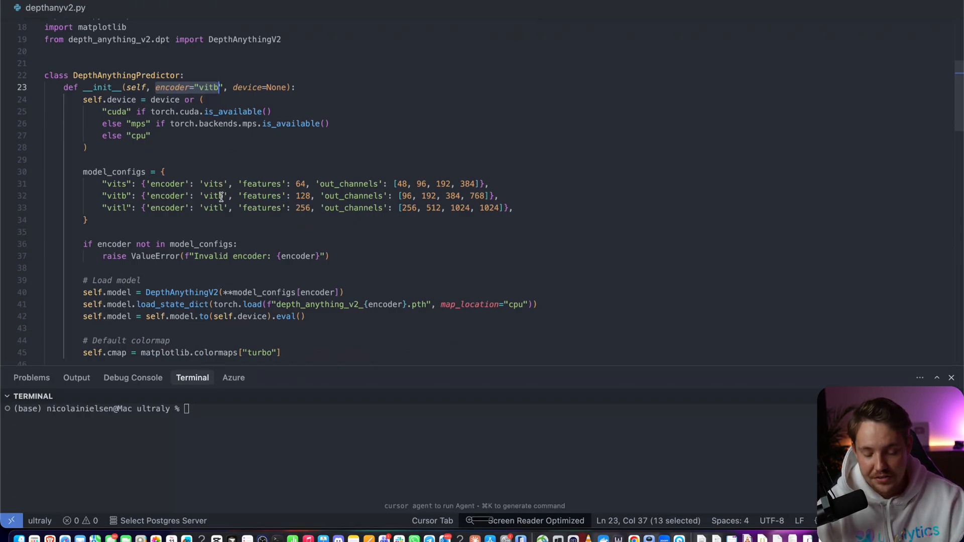
scroll(up, 3)
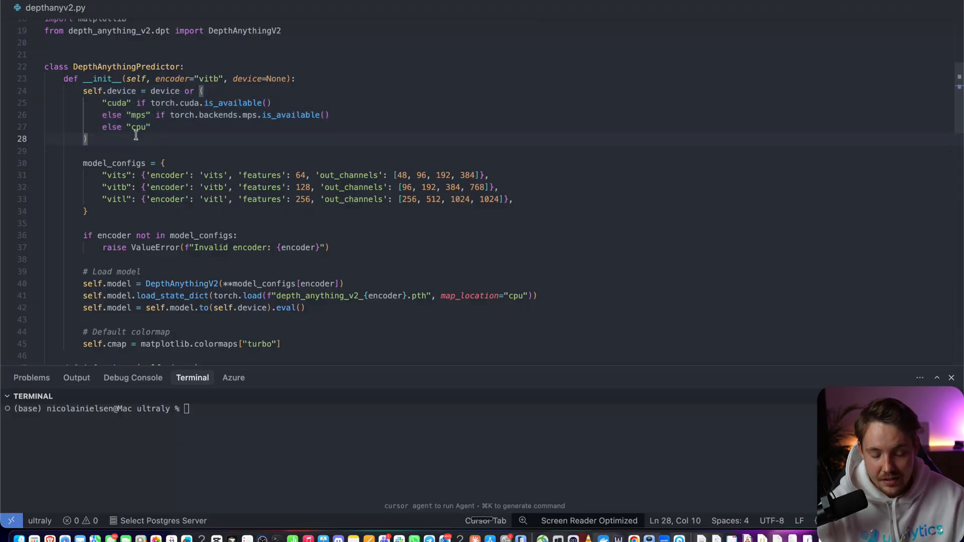
scroll(up, 3)
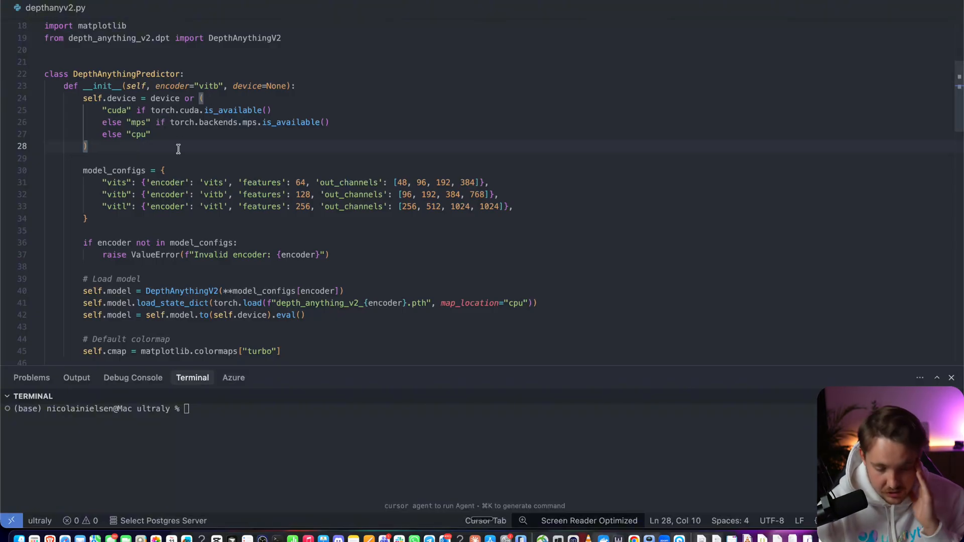
scroll(down, 3)
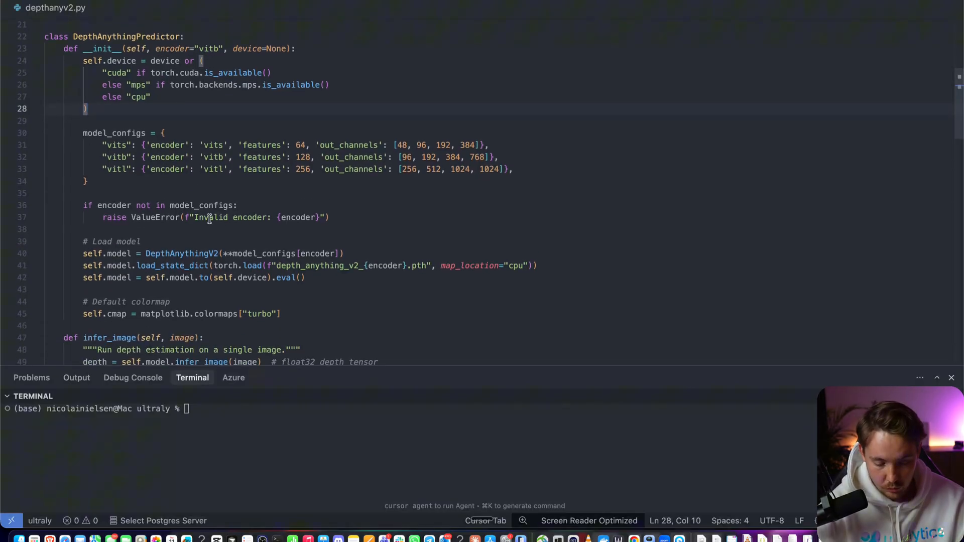
scroll(up, 3)
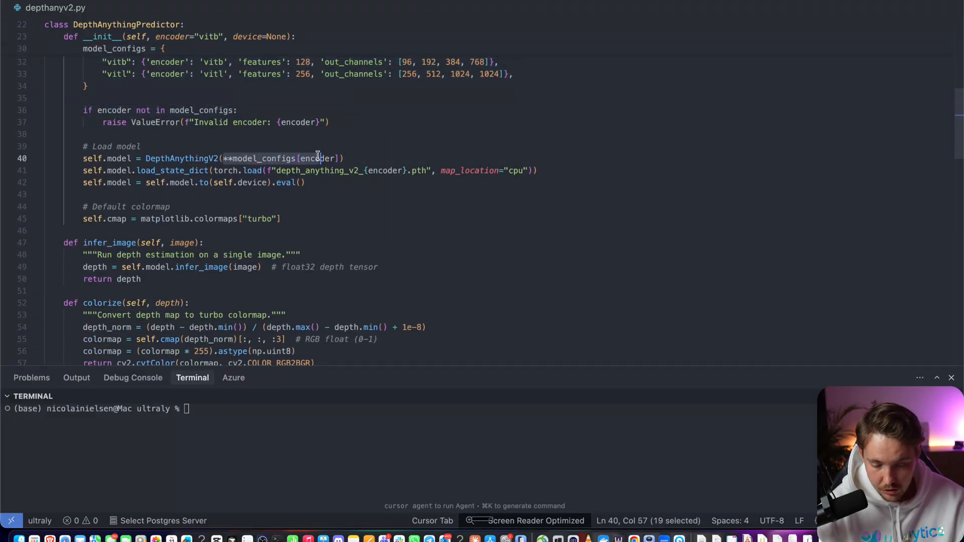
scroll(up, 3)
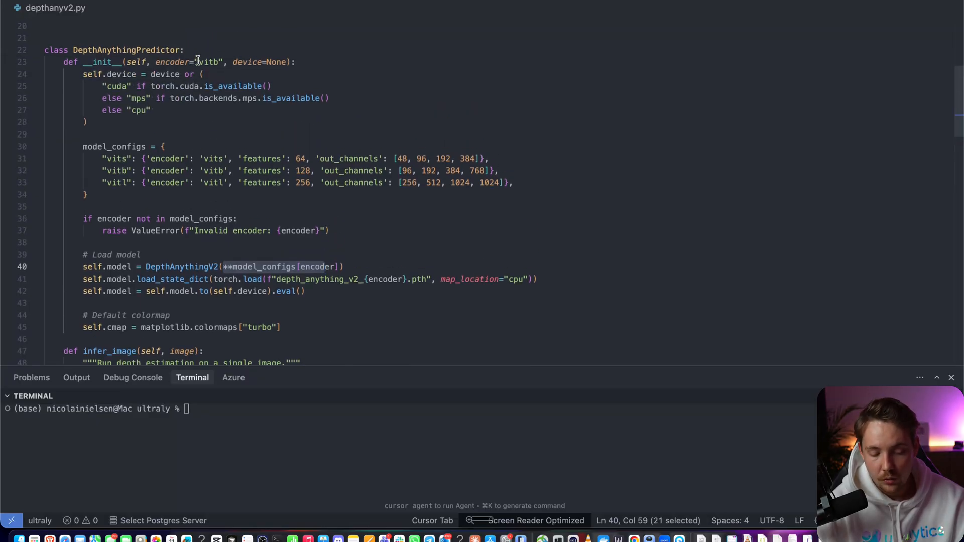
mouse_move(251, 66)
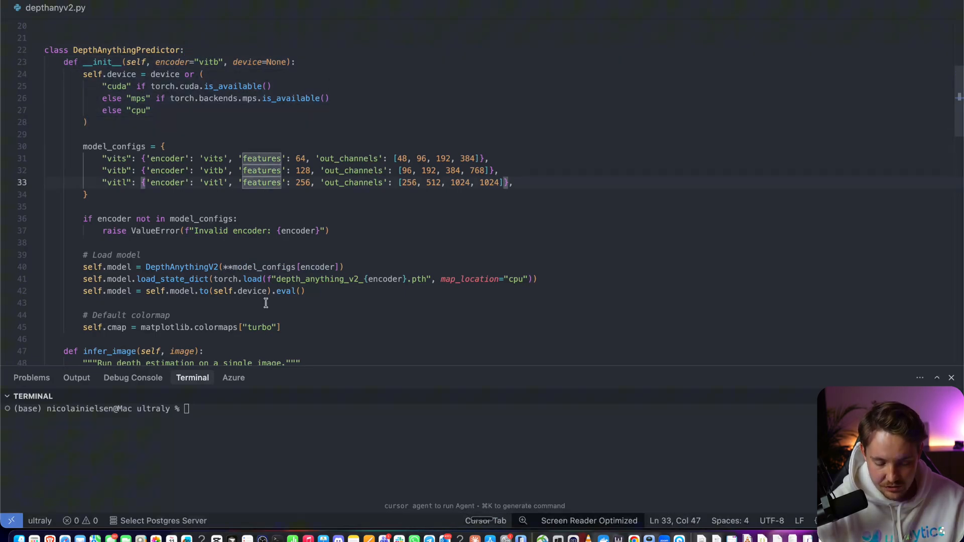
double_click(180, 239)
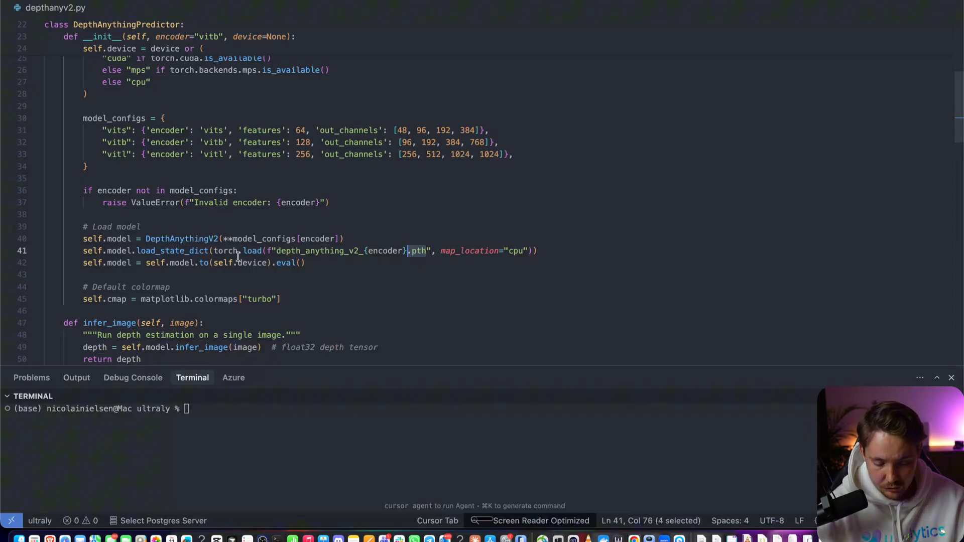
click(304, 263)
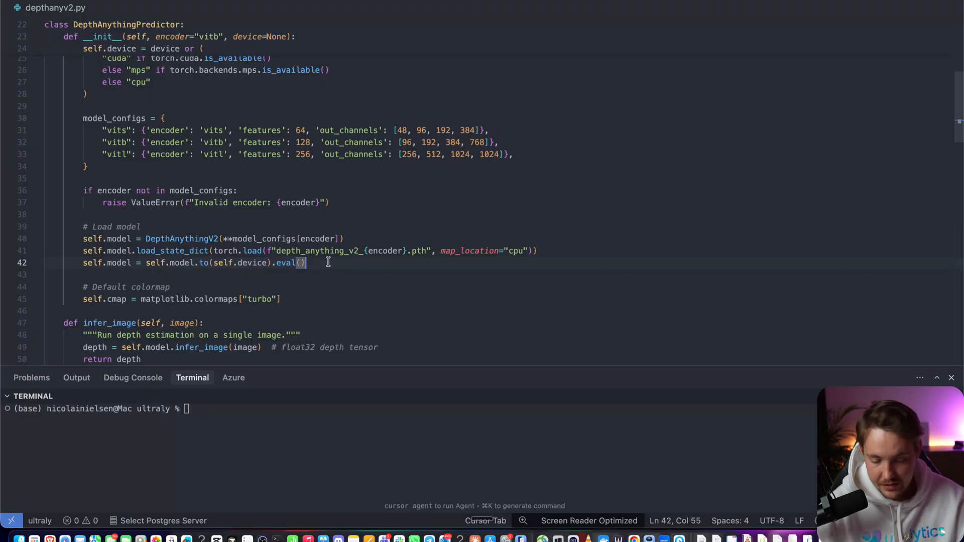
scroll(down, 3)
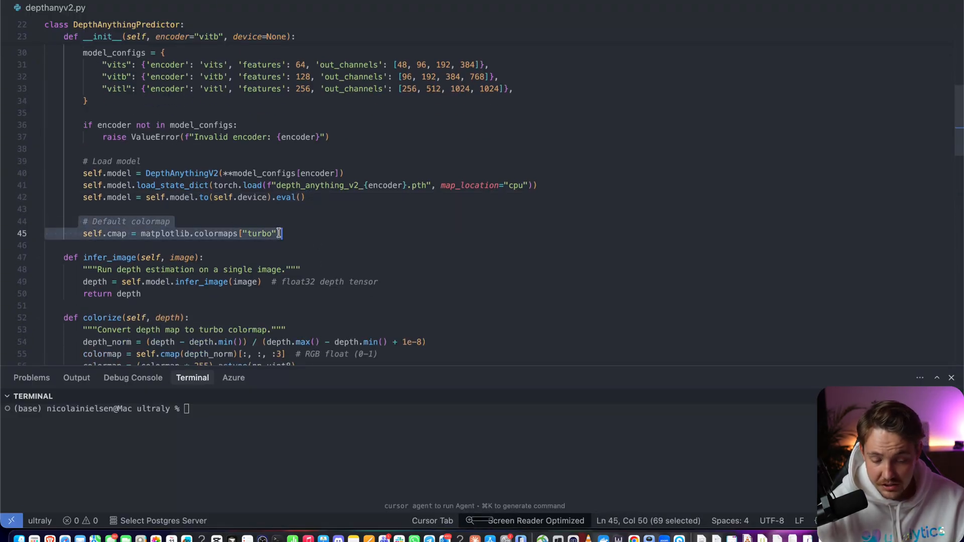
click(276, 233)
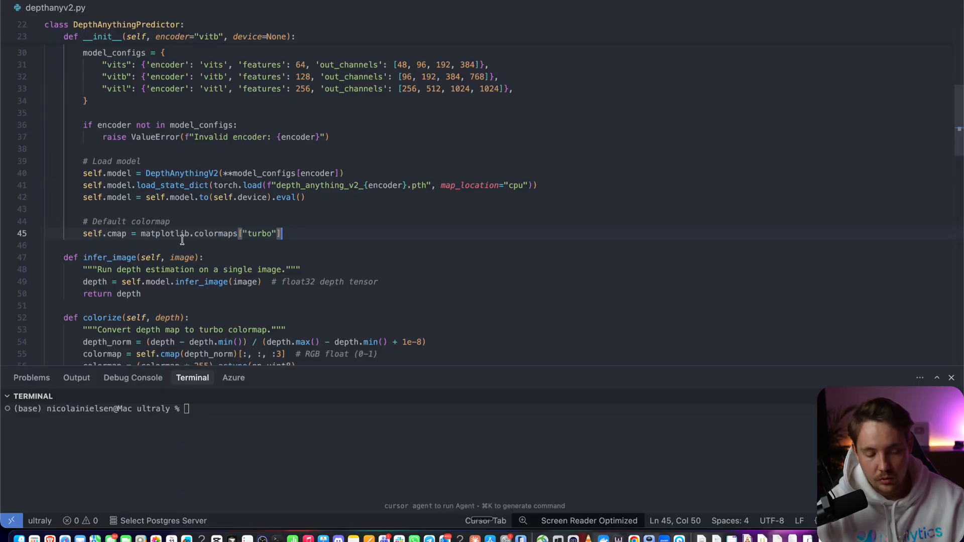
scroll(down, 3)
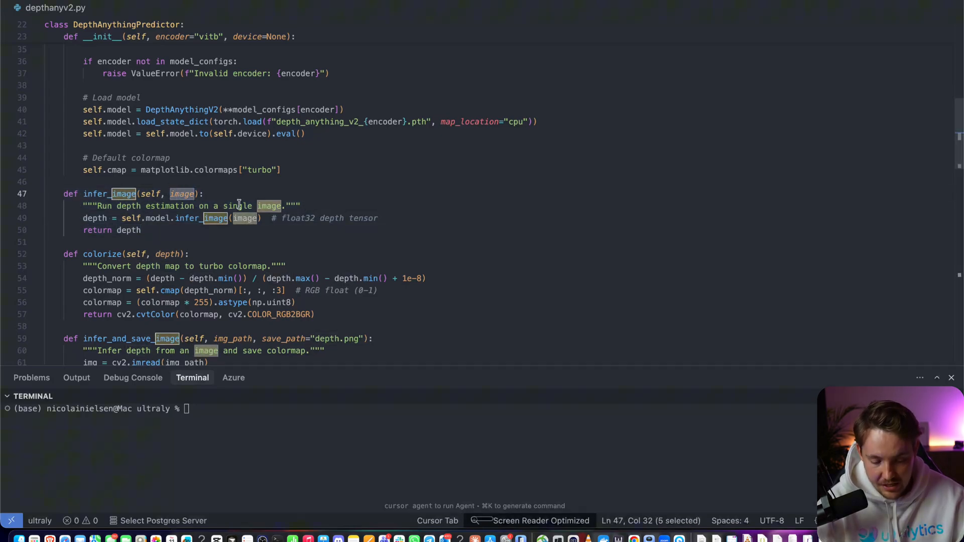
click(201, 217)
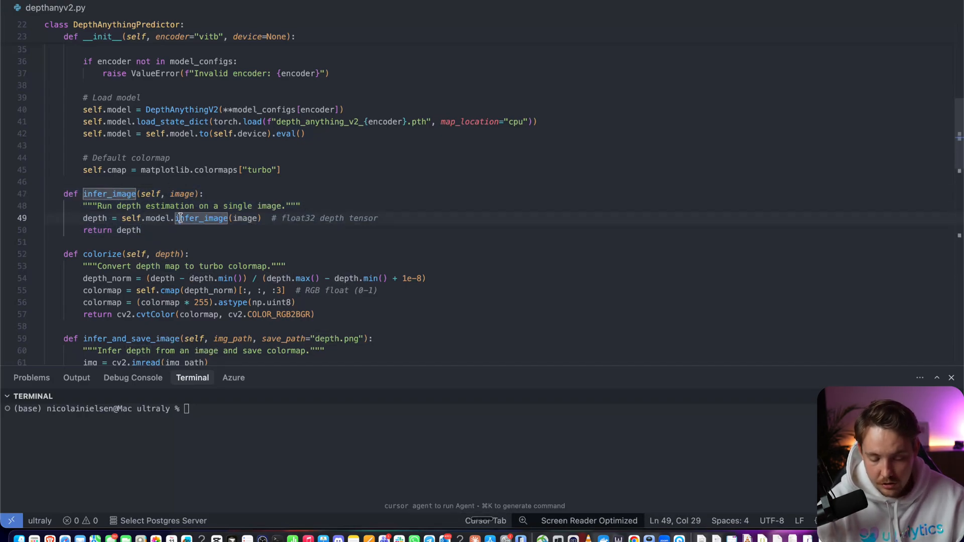
double_click(201, 218)
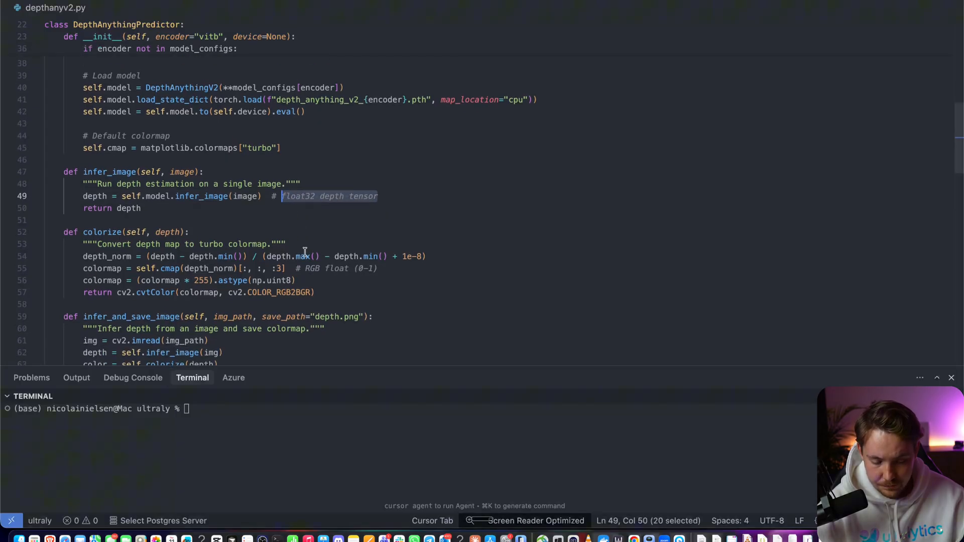
scroll(up, 3)
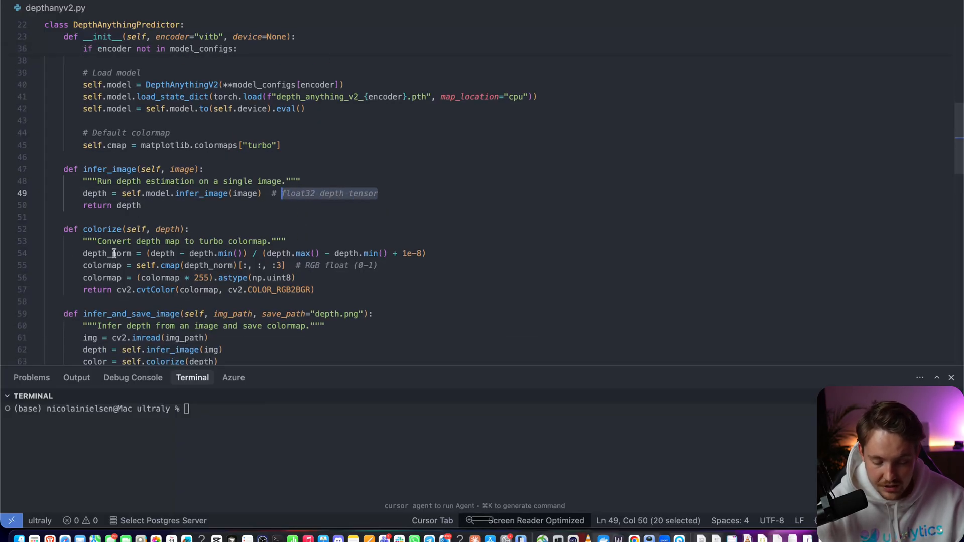
double_click(107, 253)
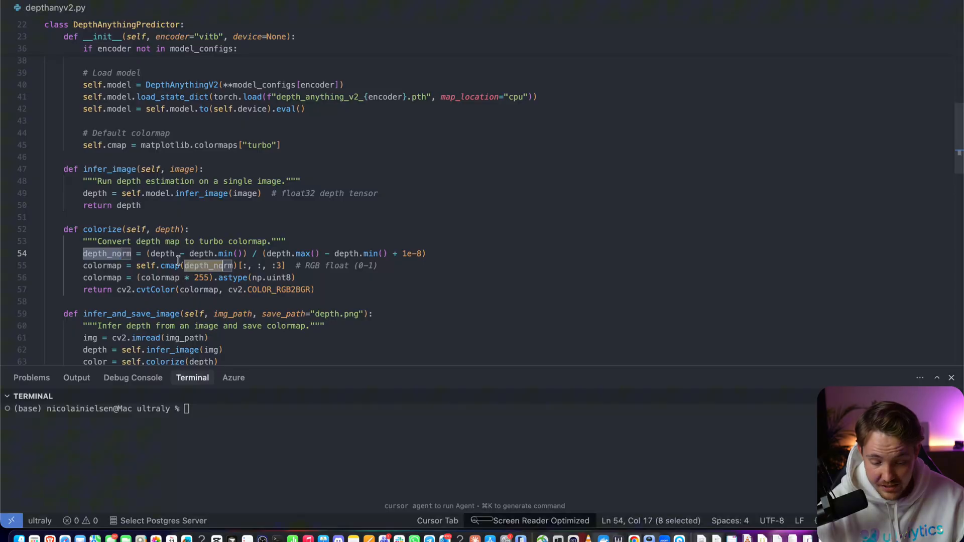
scroll(up, 3)
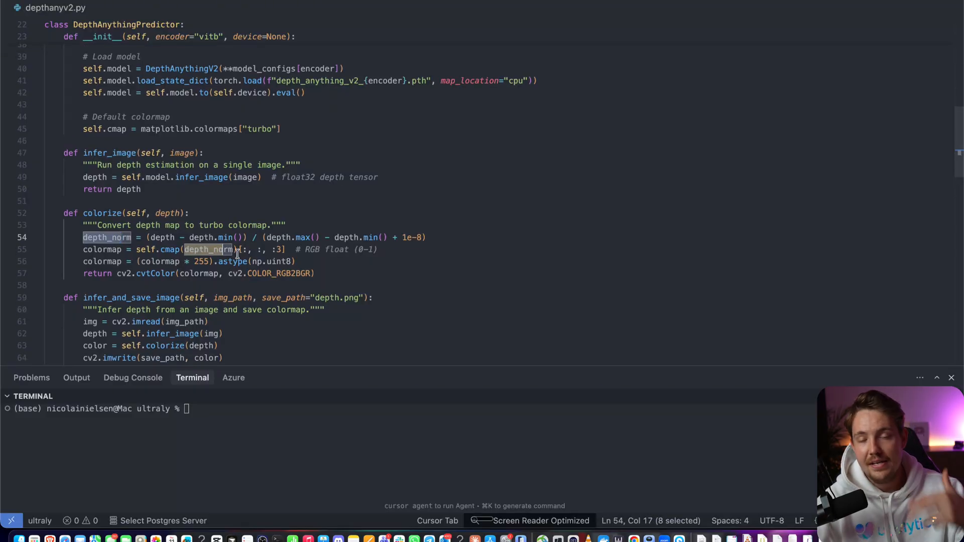
mouse_move(310, 241)
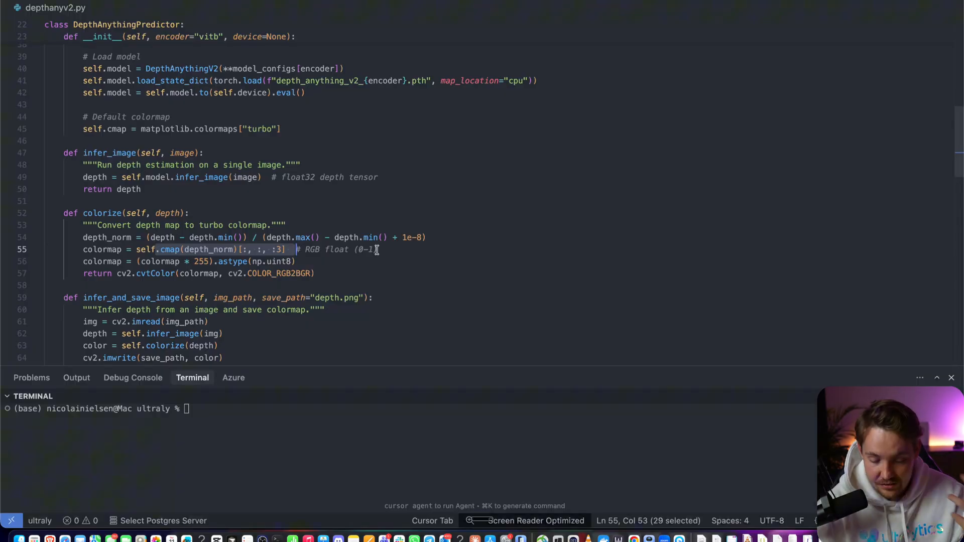
click(380, 249)
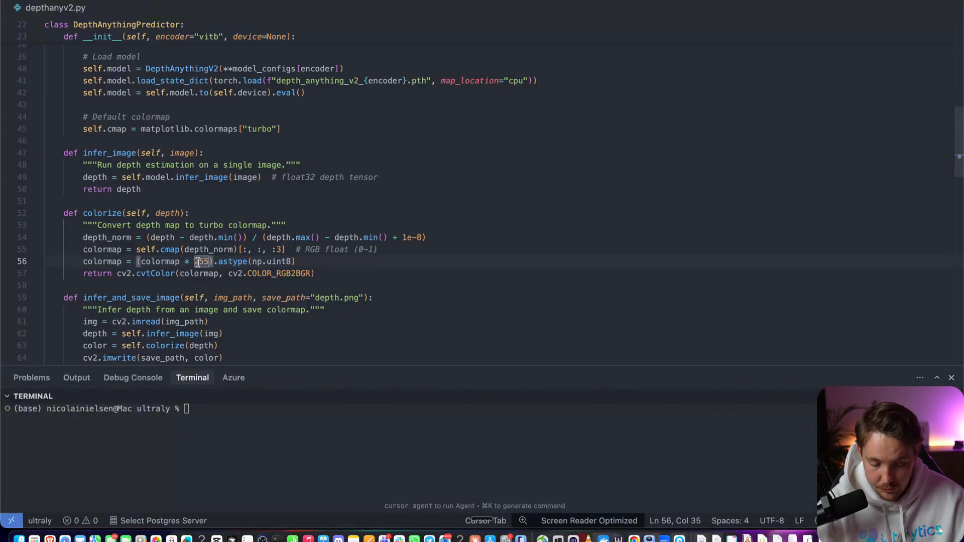
mouse_move(334, 270)
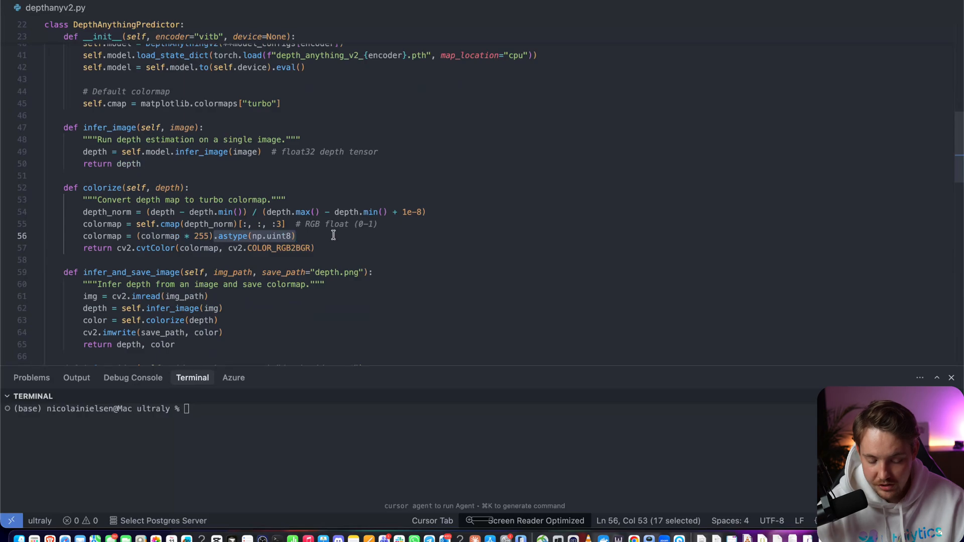
scroll(down, 3)
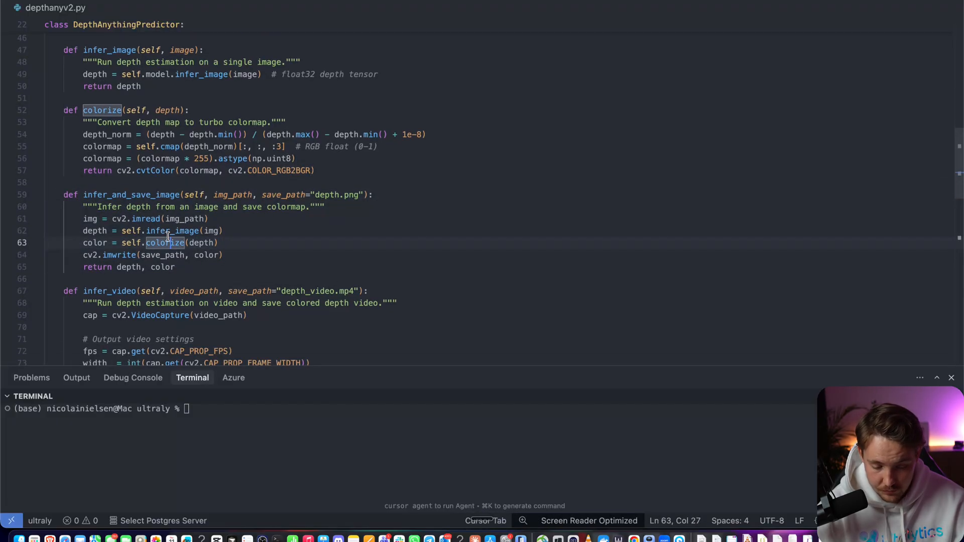
double_click(173, 231)
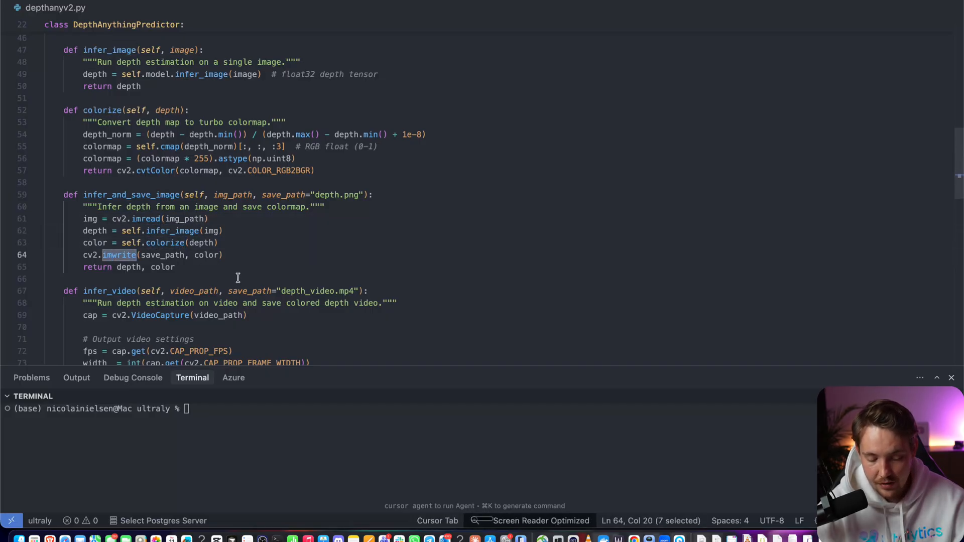
scroll(down, 3)
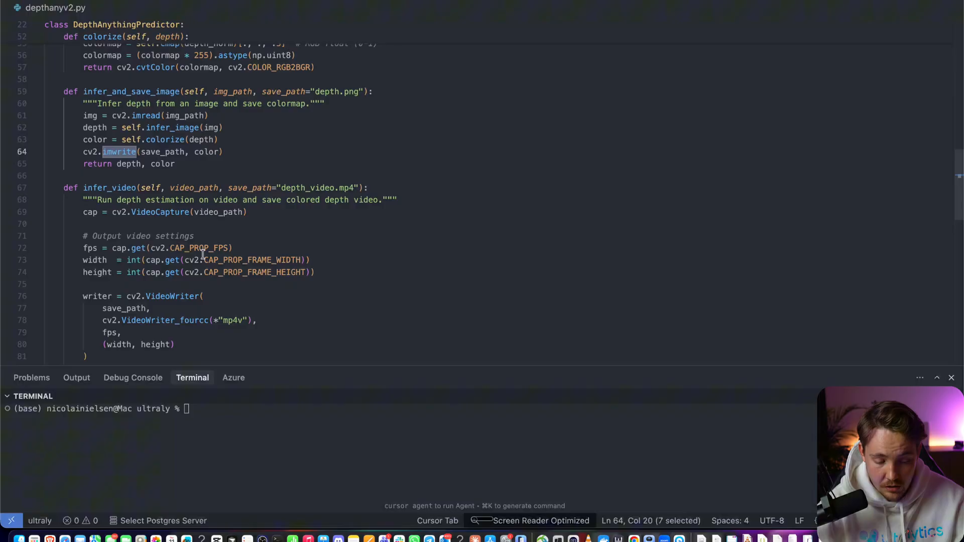
scroll(down, 3)
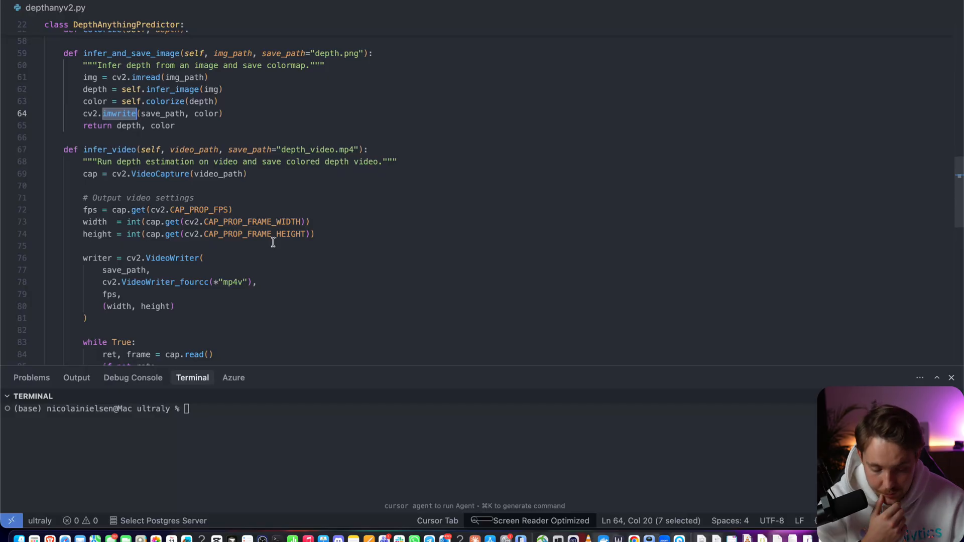
double_click(218, 173)
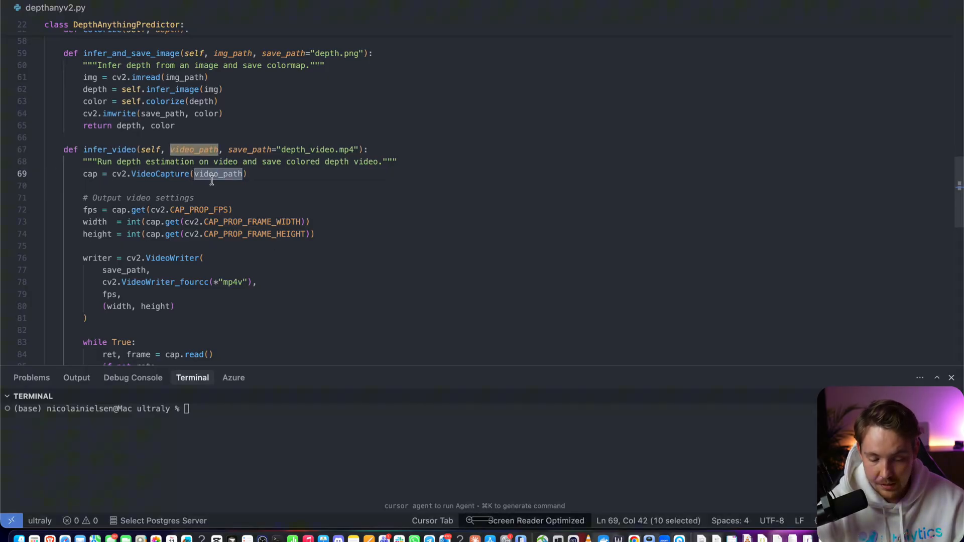
mouse_move(254, 172)
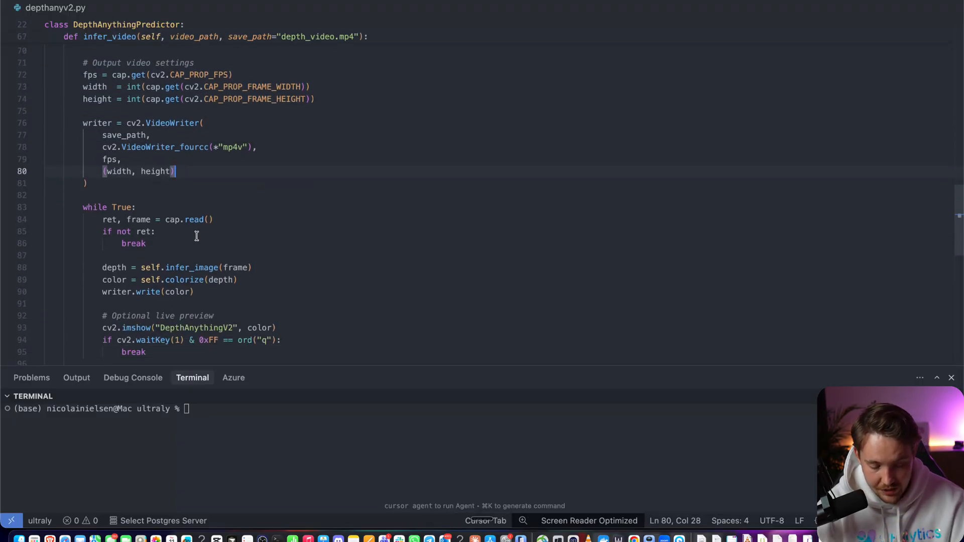
scroll(down, 3)
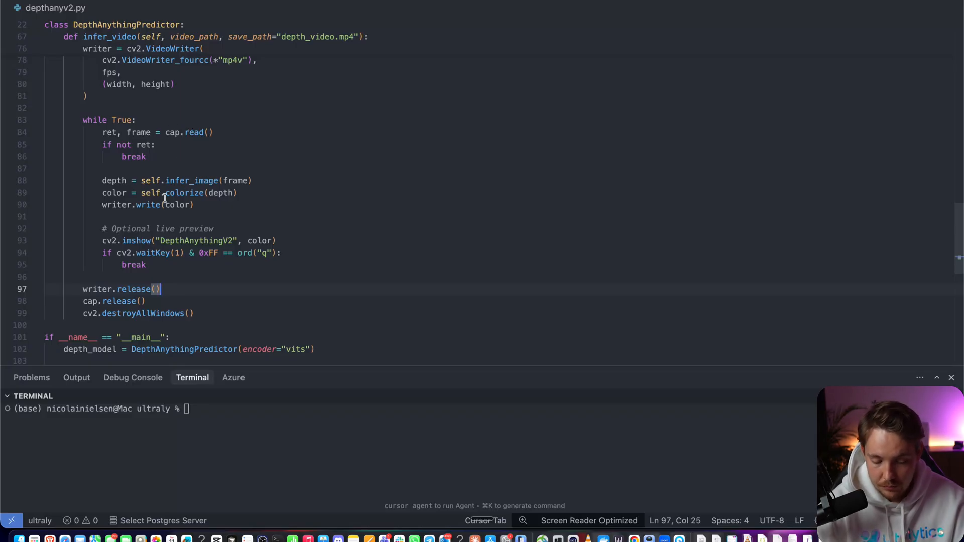
scroll(down, 3)
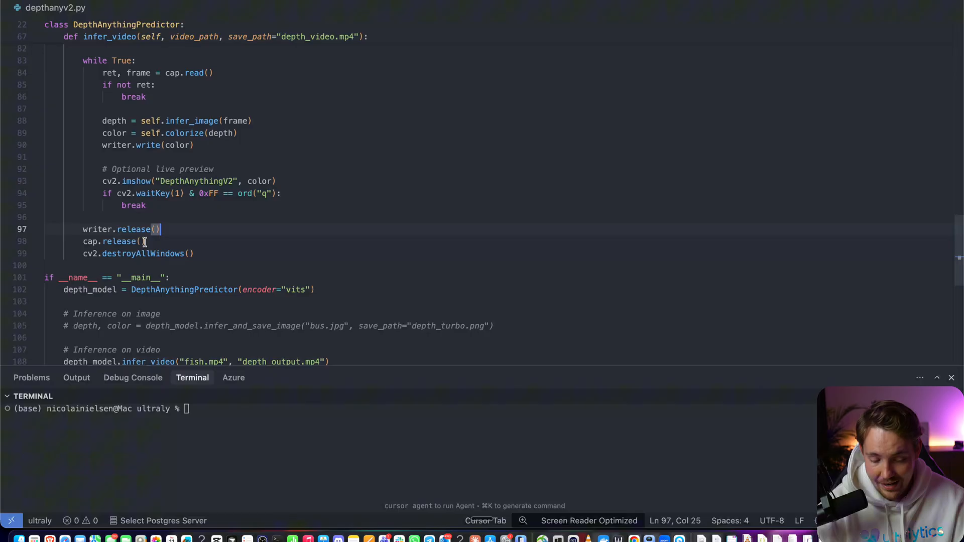
mouse_move(133, 211)
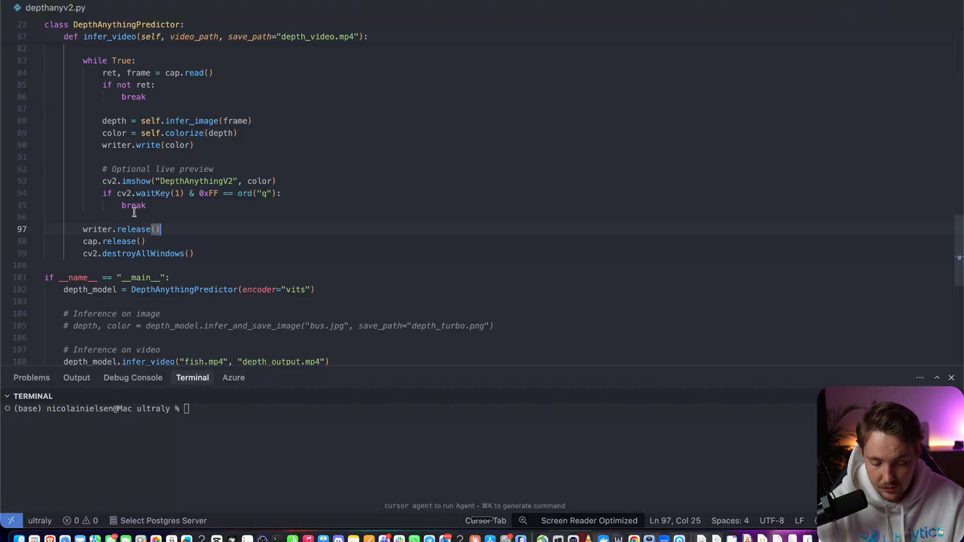
scroll(down, 3)
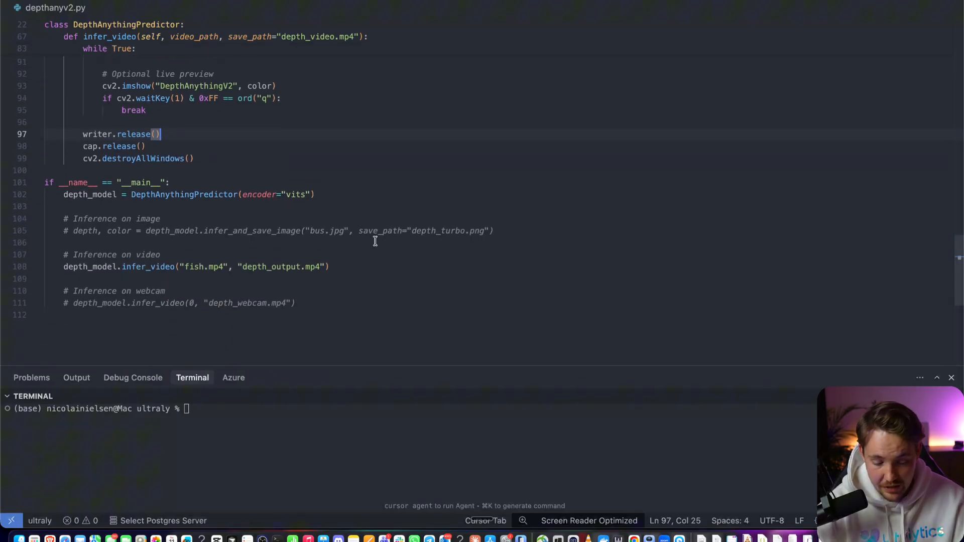
scroll(up, 3)
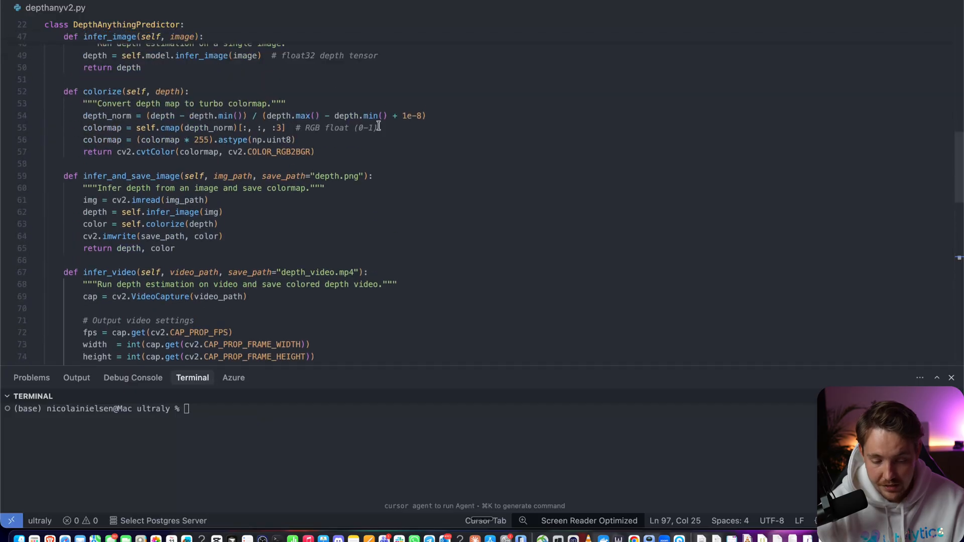
scroll(down, 3)
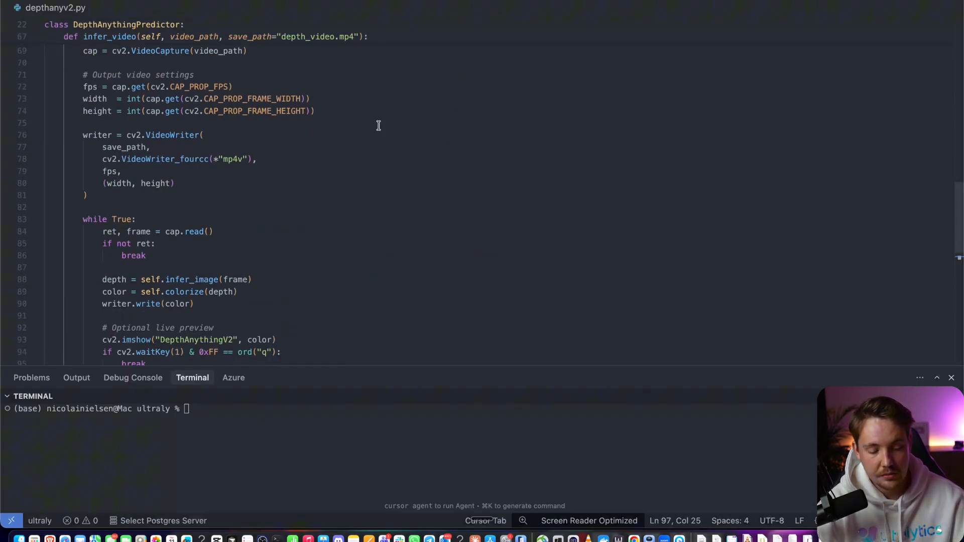
scroll(down, 3)
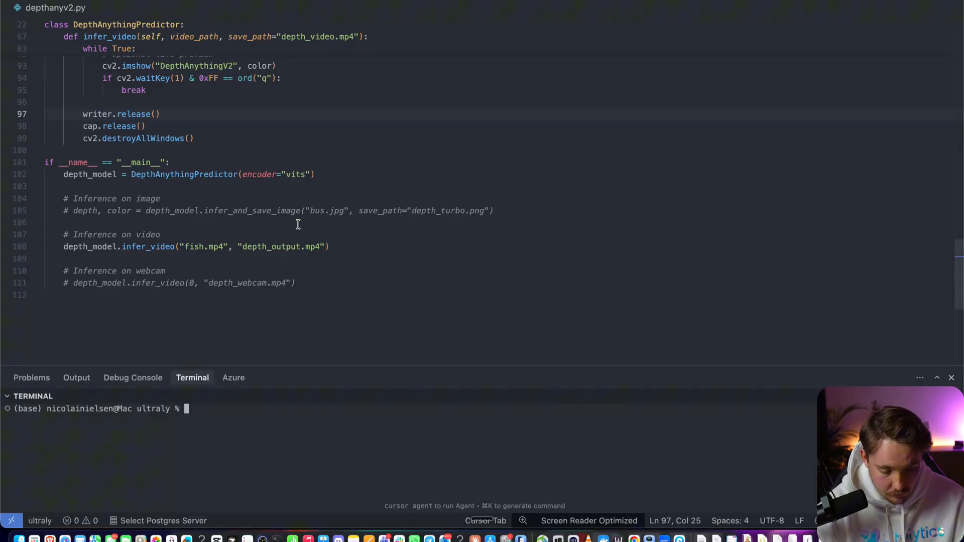
mouse_move(258, 249)
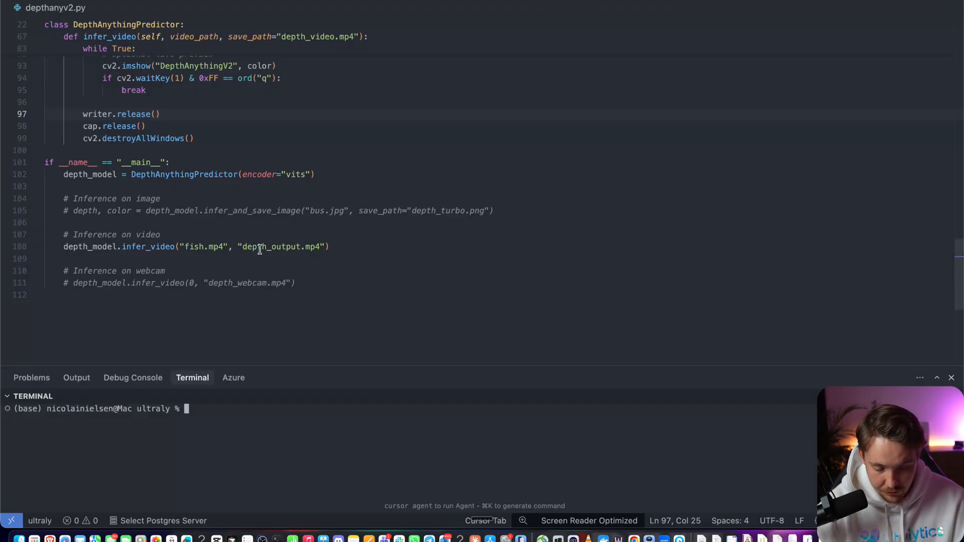
mouse_move(238, 171)
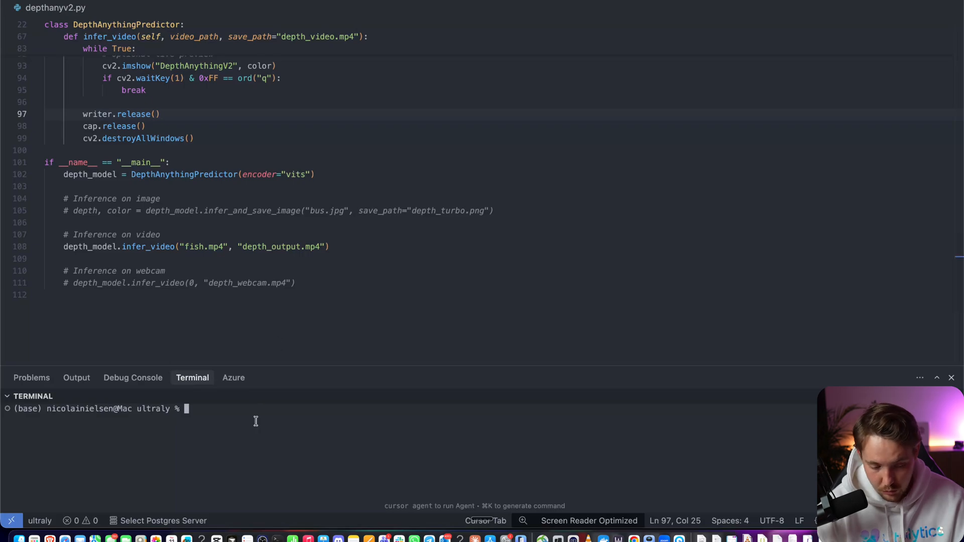
mouse_move(38, 230)
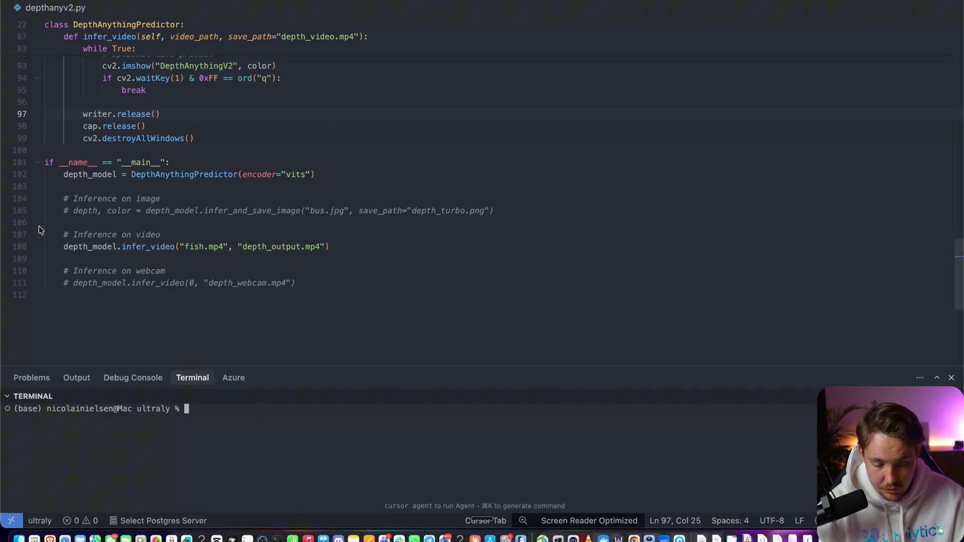
Run python depthanyv2.py, then begin typing 'pip install' after the module error
text(p)
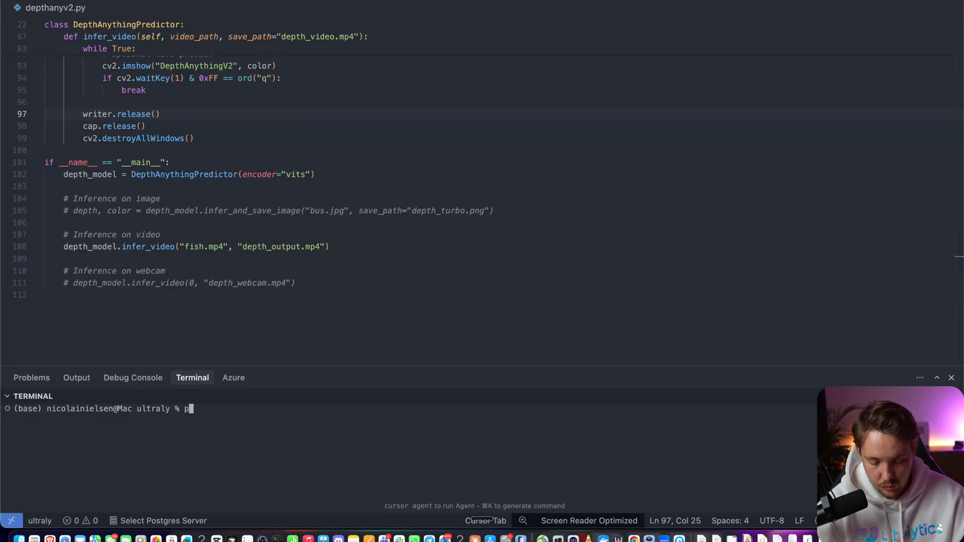
text(ython)
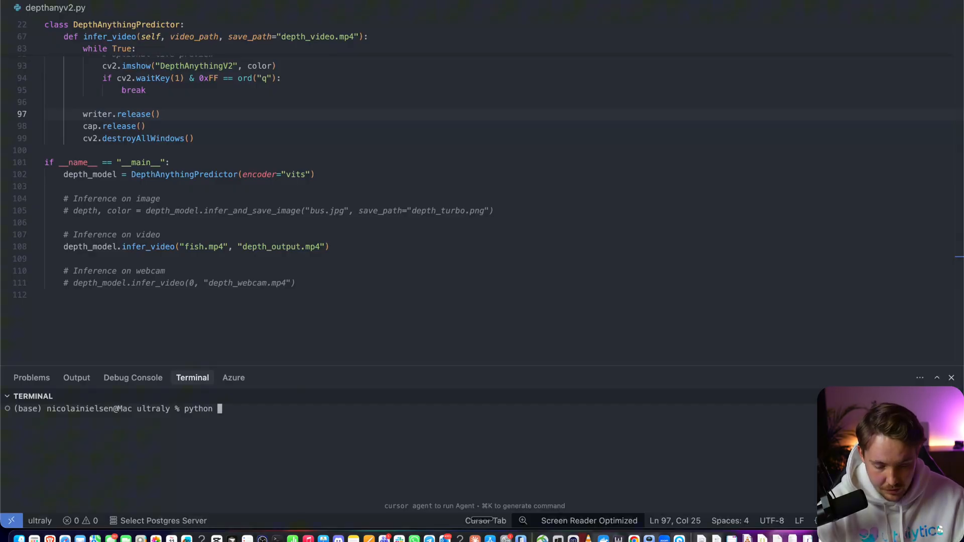
text(depth)
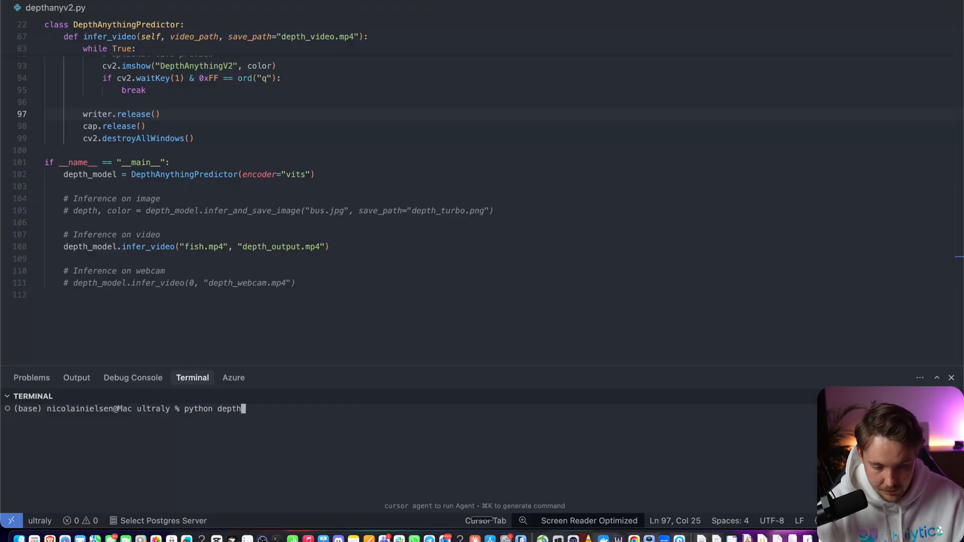
key(Return)
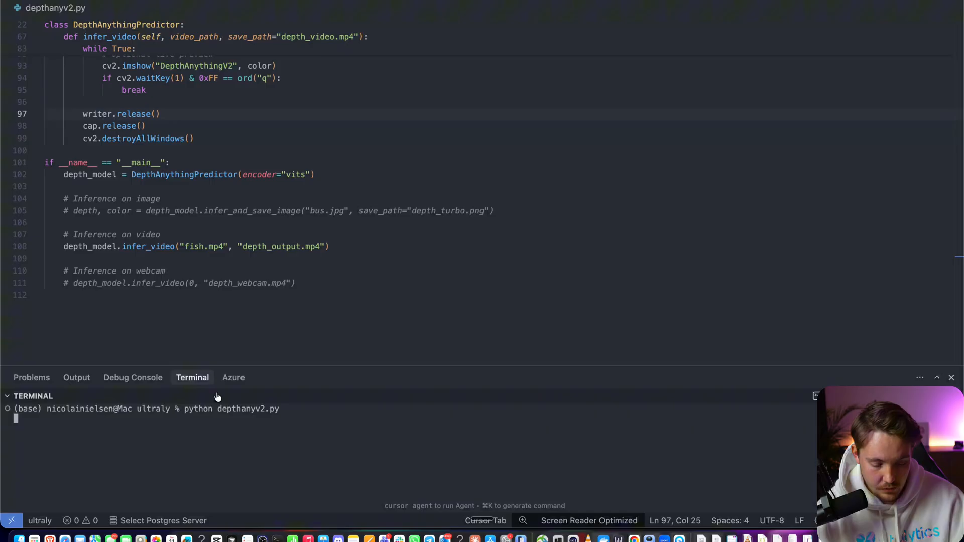
key(Return)
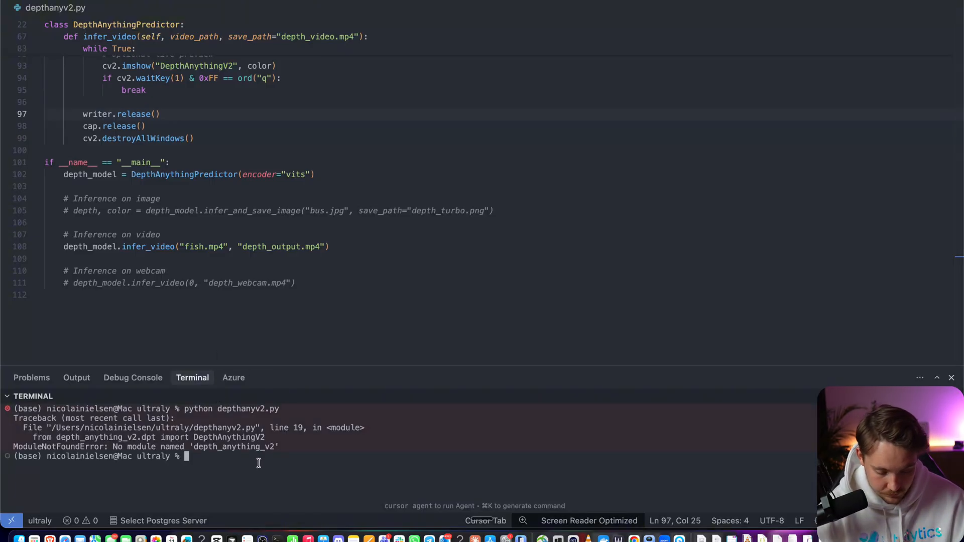
text(pip install)
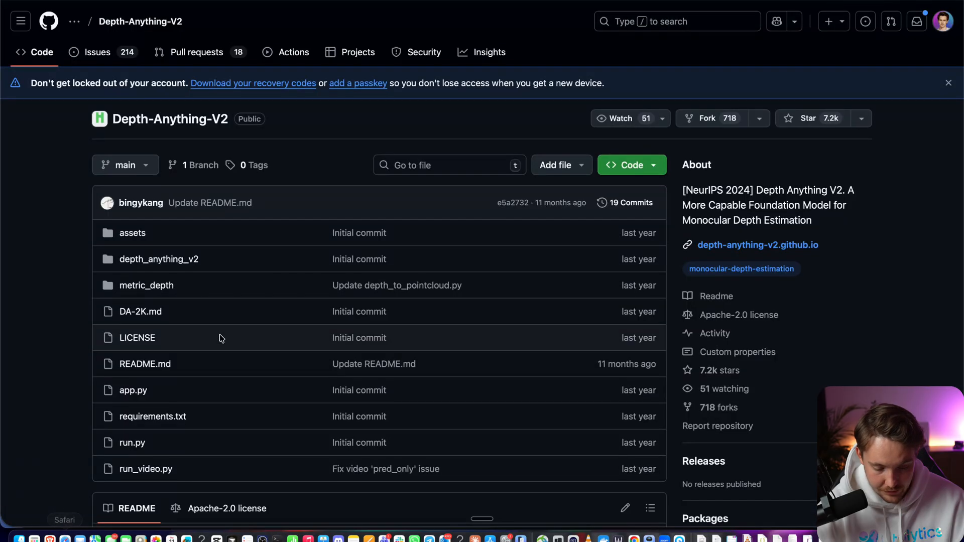
Scroll the repository README in Safari to the Pre-trained Models and Usage sections
scroll(down, 3)
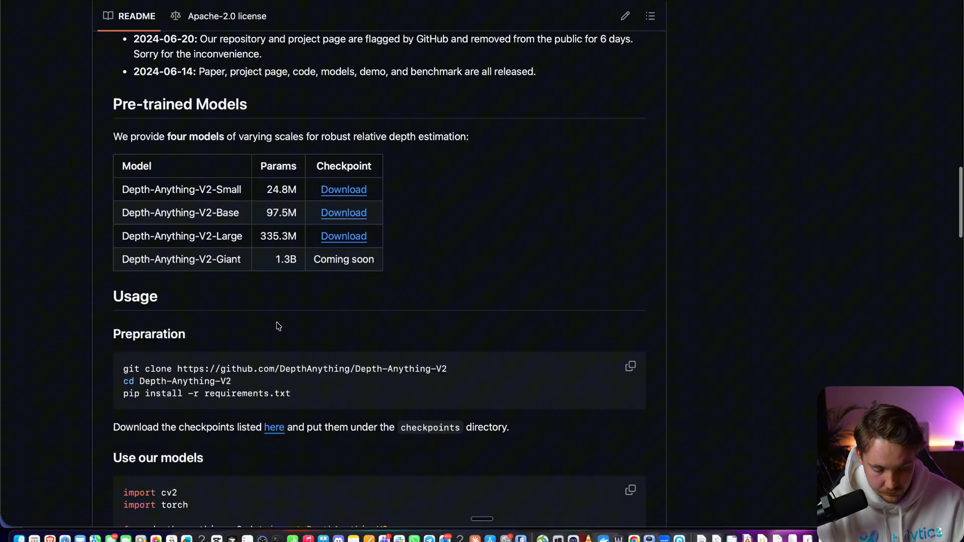
mouse_move(452, 372)
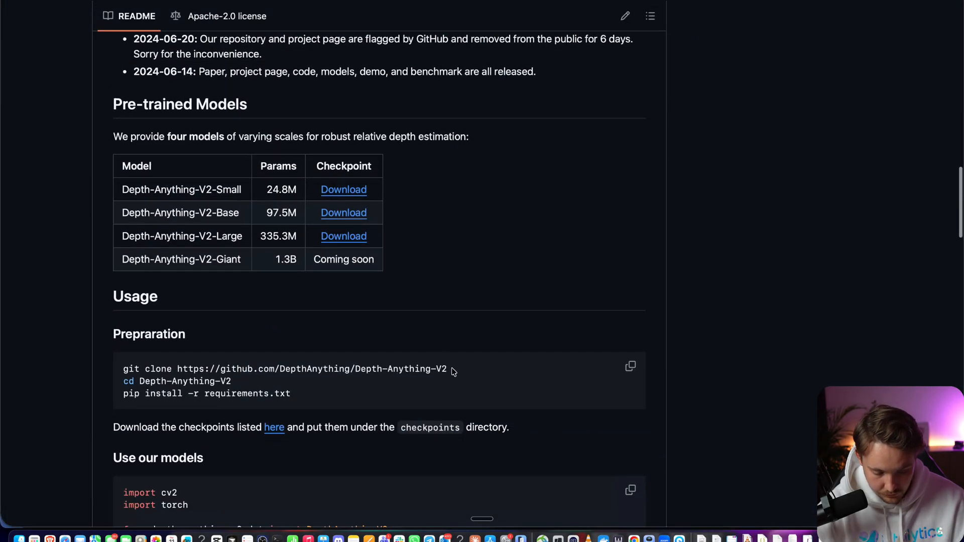
scroll(down, 3)
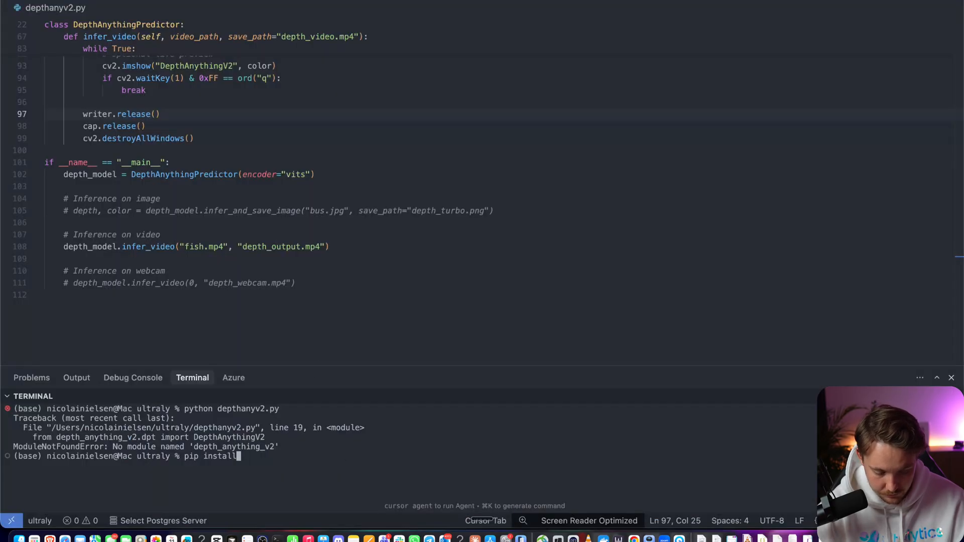
Run 'pip install depth_anything_v2' and scroll through the installation output
text(depth_anything_v2)
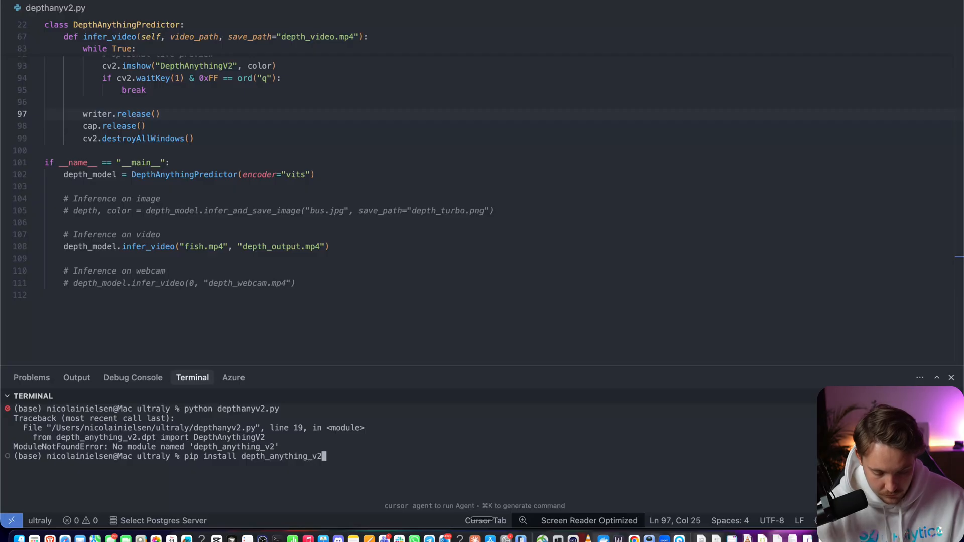
key(Return)
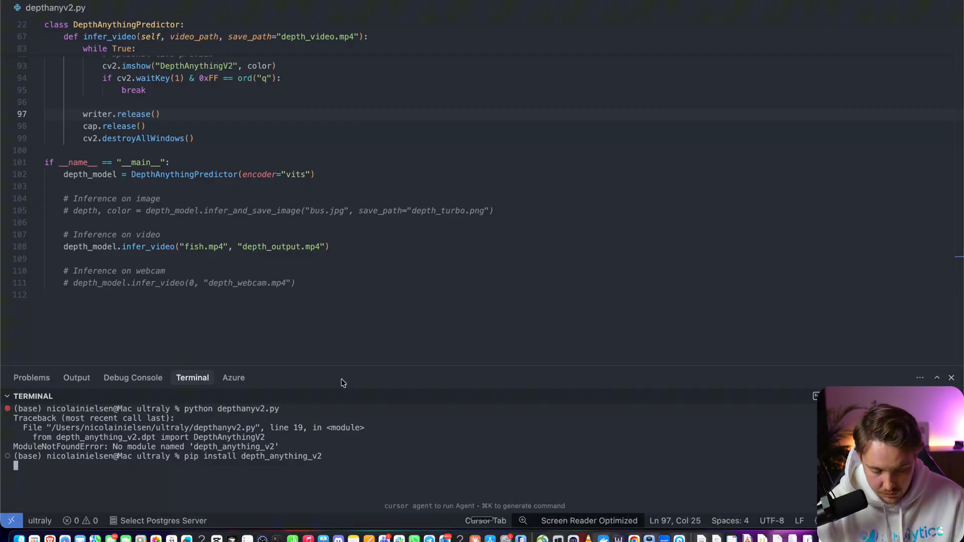
mouse_move(311, 415)
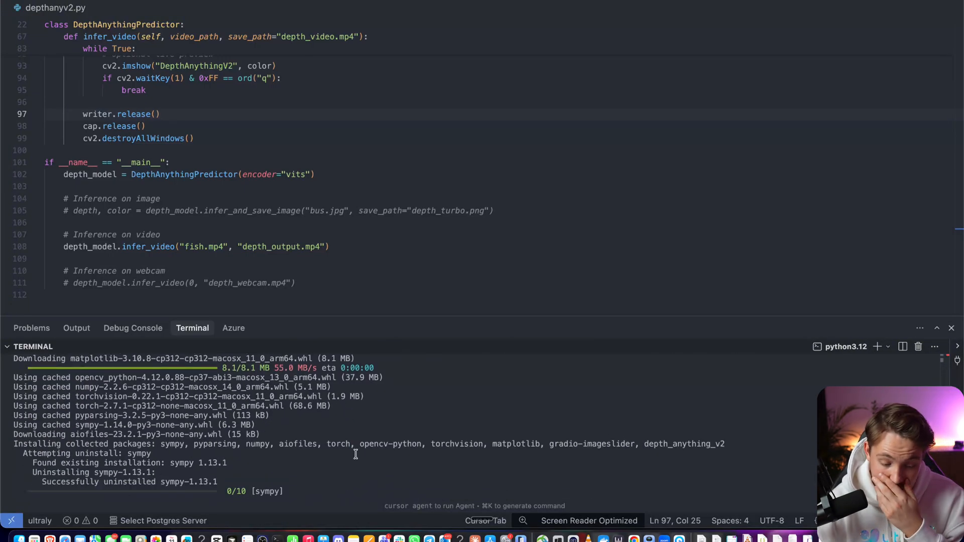
mouse_move(359, 447)
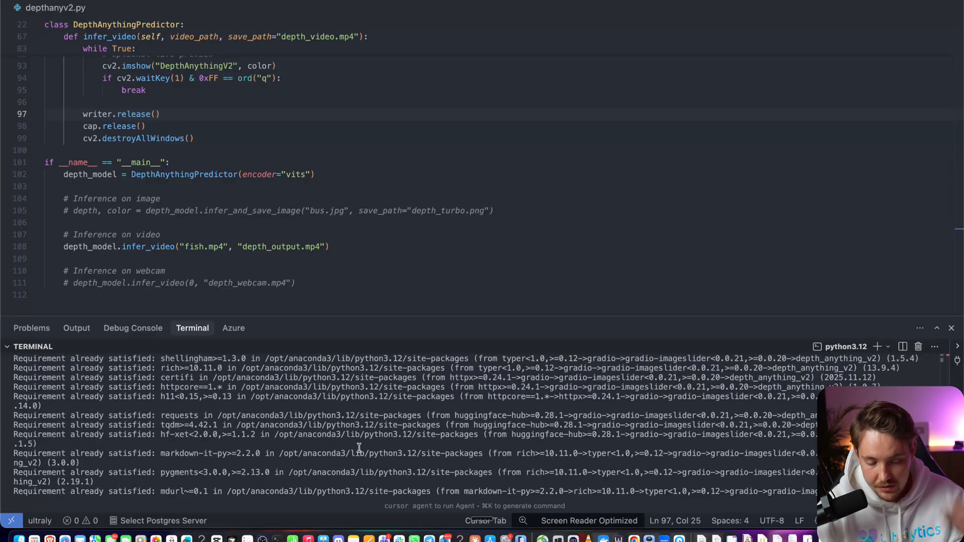
scroll(up, 3)
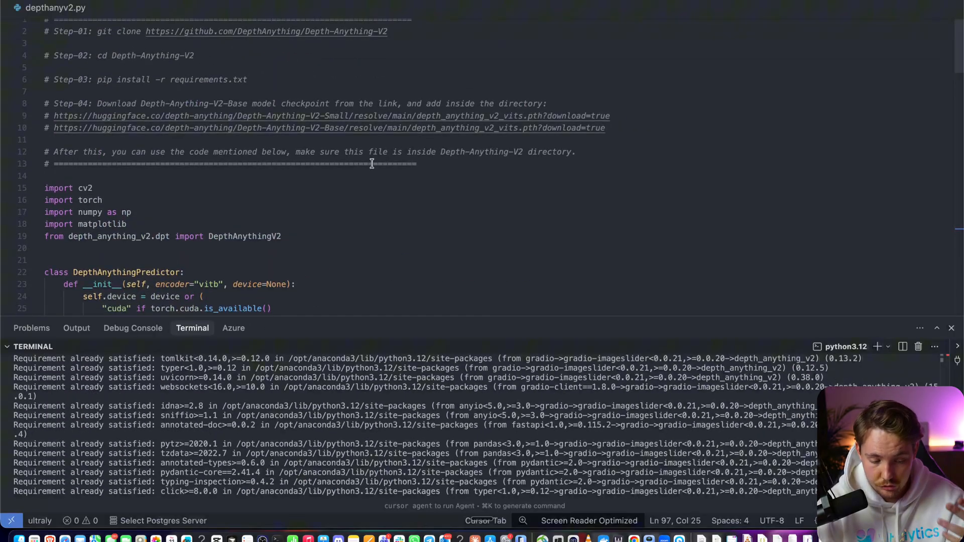
scroll(down, 3)
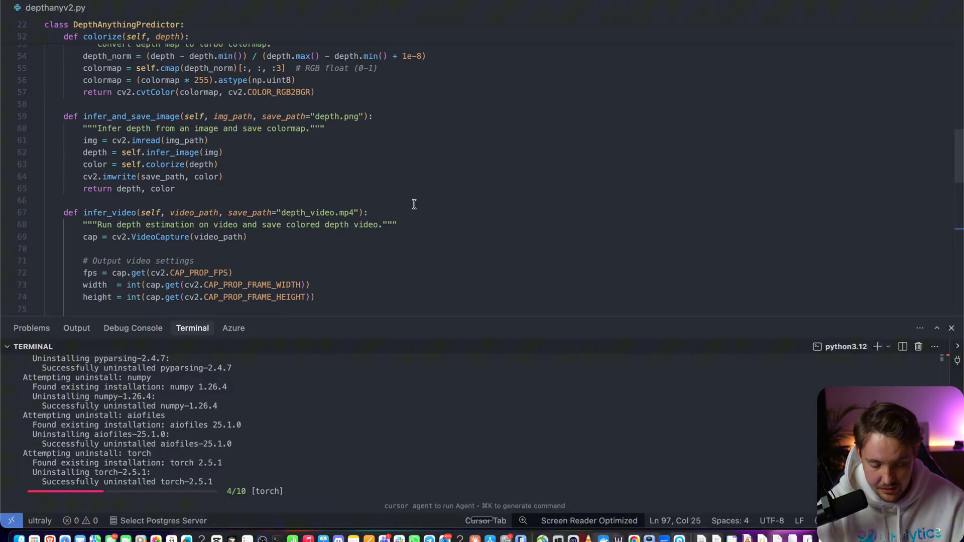
scroll(down, 3)
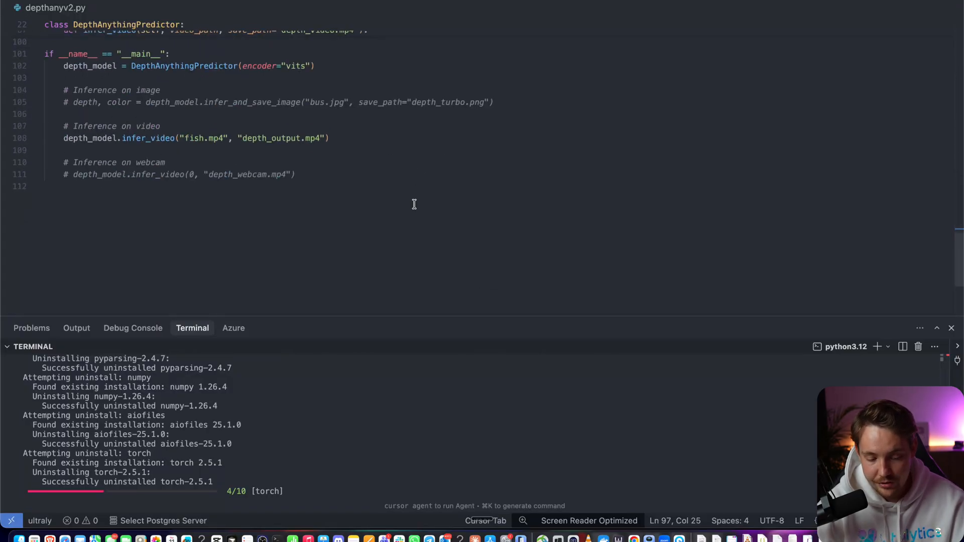
scroll(up, 3)
text(python depthanyv2.py)
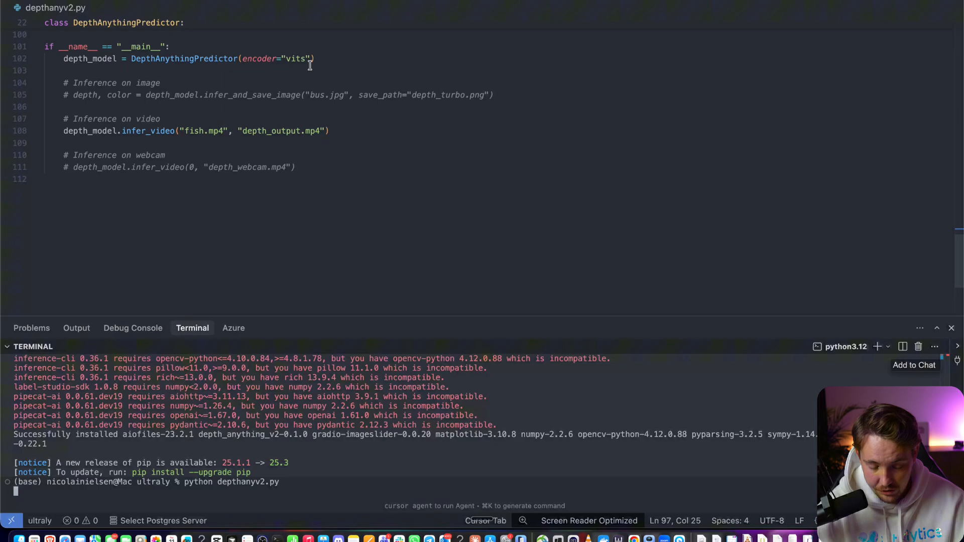
mouse_move(306, 59)
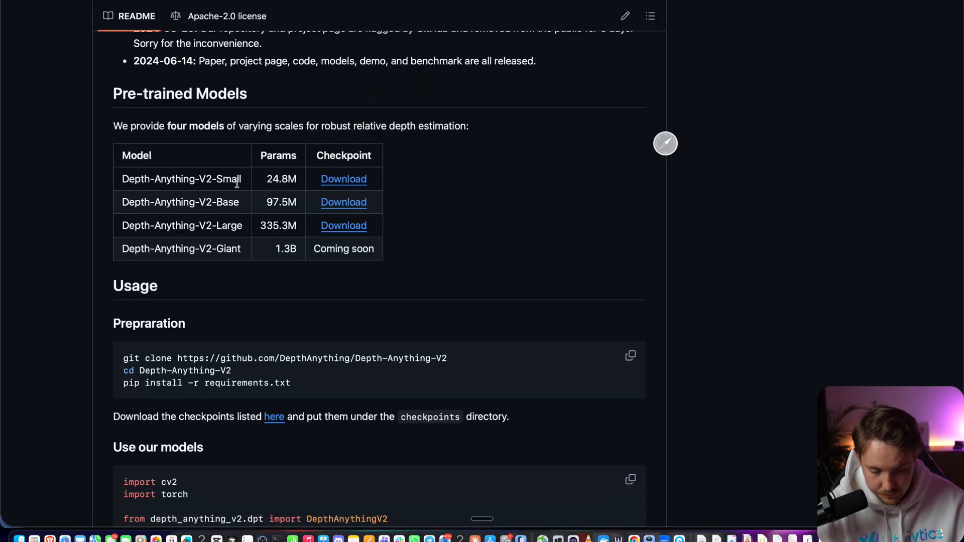
mouse_move(233, 519)
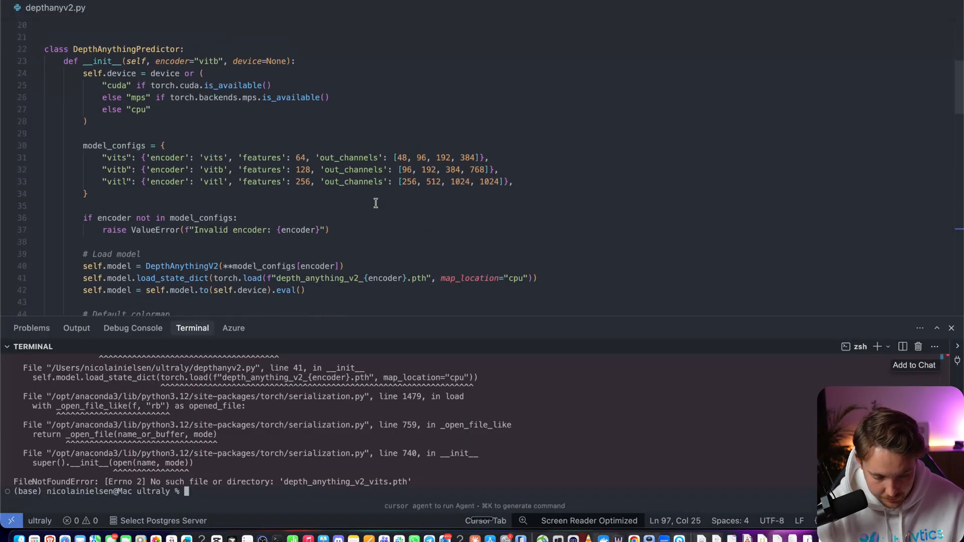
Scroll in Cursor while placing depth_anything_v2_vits.pth in the project folder
scroll(down, 3)
text(python depthanyv2.py)
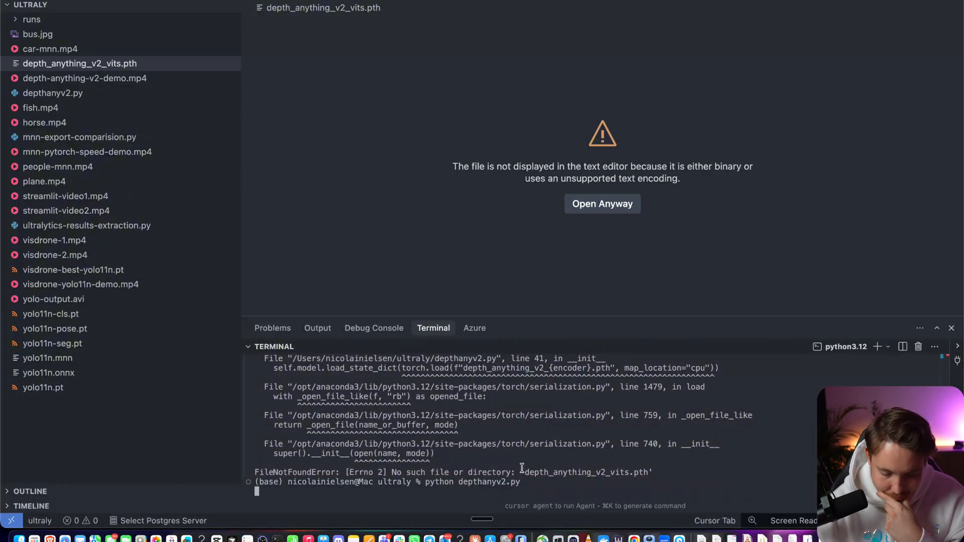
Run depth estimation on fish.mp4, close the preview, and reopen depthanyv2.py
key(Return)
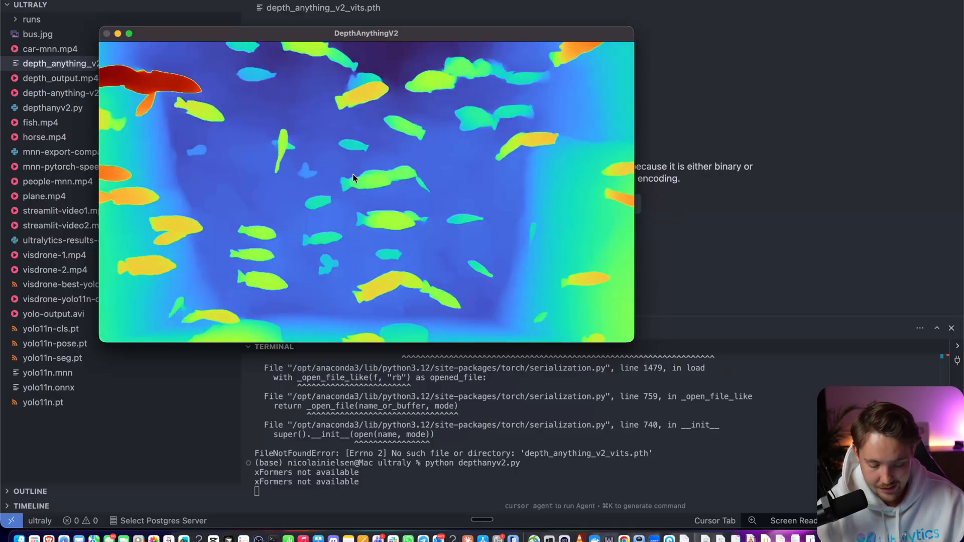
click(107, 33)
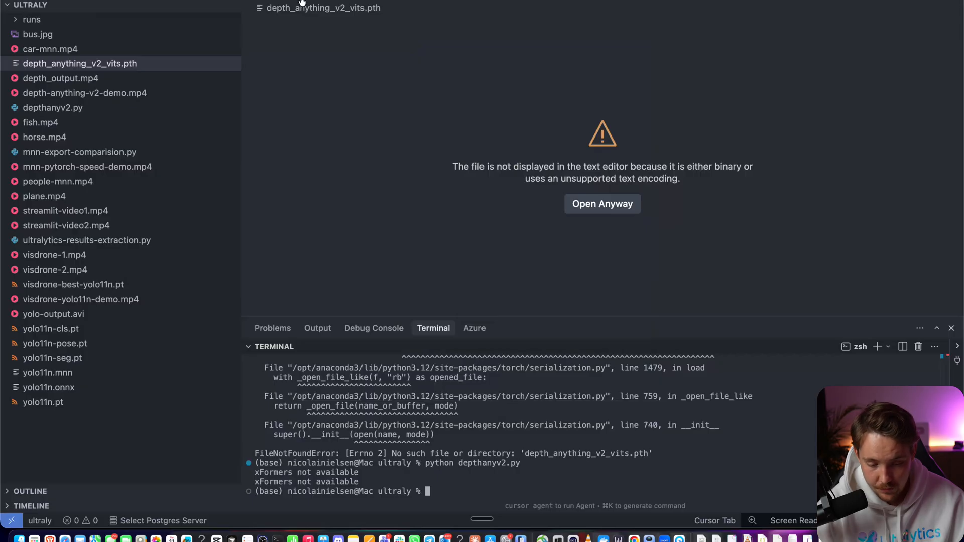
click(52, 107)
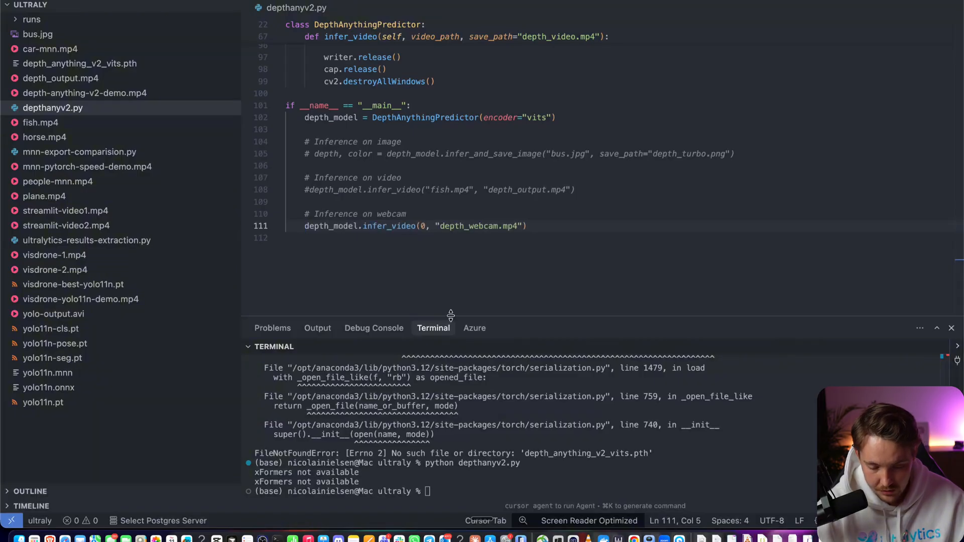
Run the script on the webcam, then rerun it with camera index 1
key(Return)
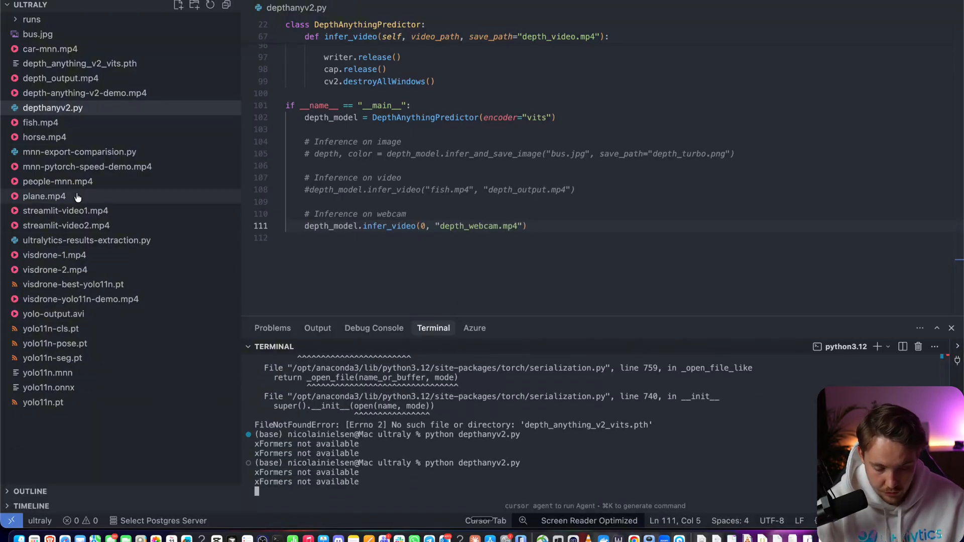
mouse_move(433, 328)
text(1)
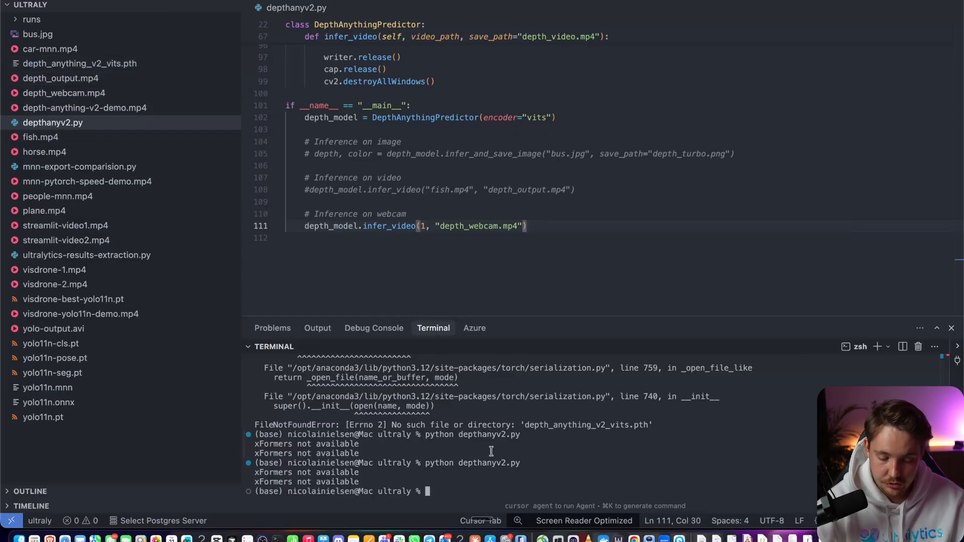
key(Return)
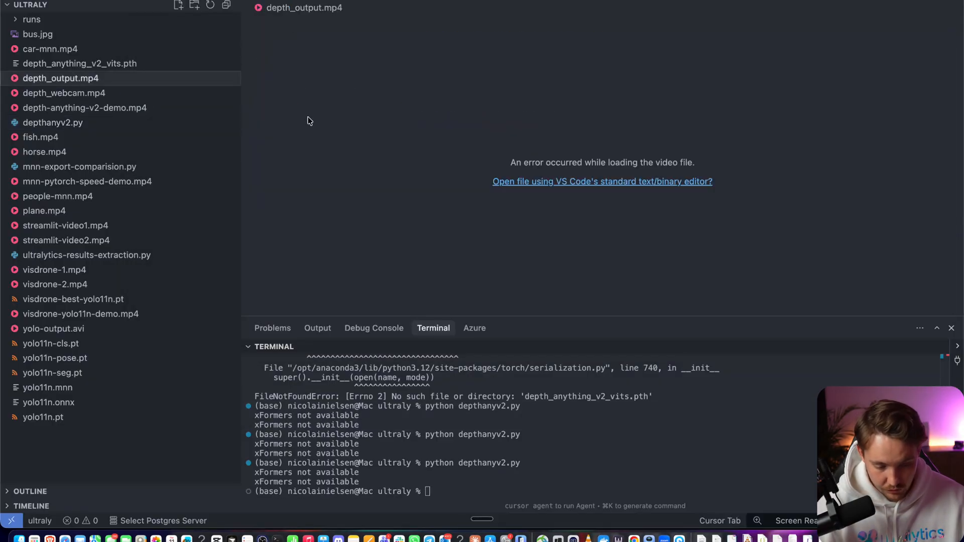
Reveal depth_output.mp4 in Finder to show the ultraly folder's saved videos
right_click(60, 79)
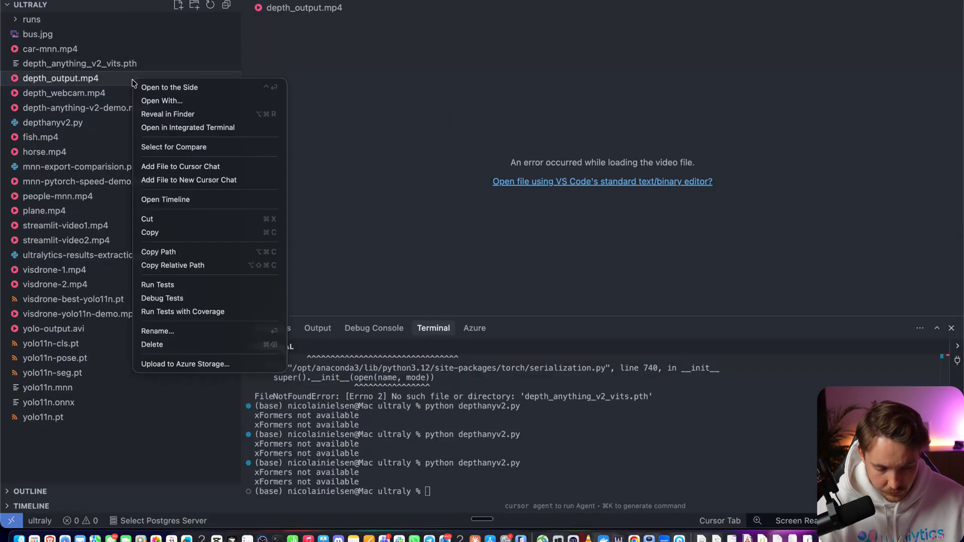
click(168, 114)
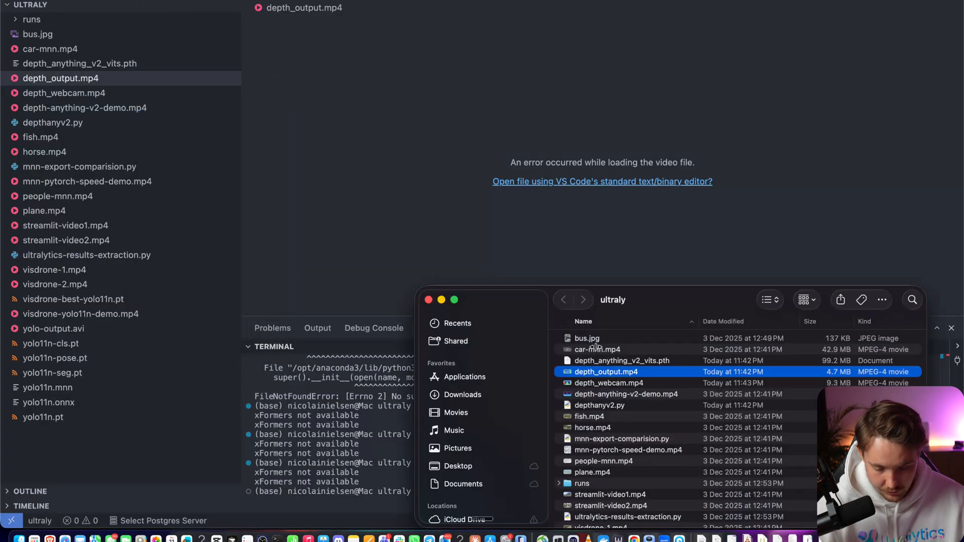
double_click(606, 371)
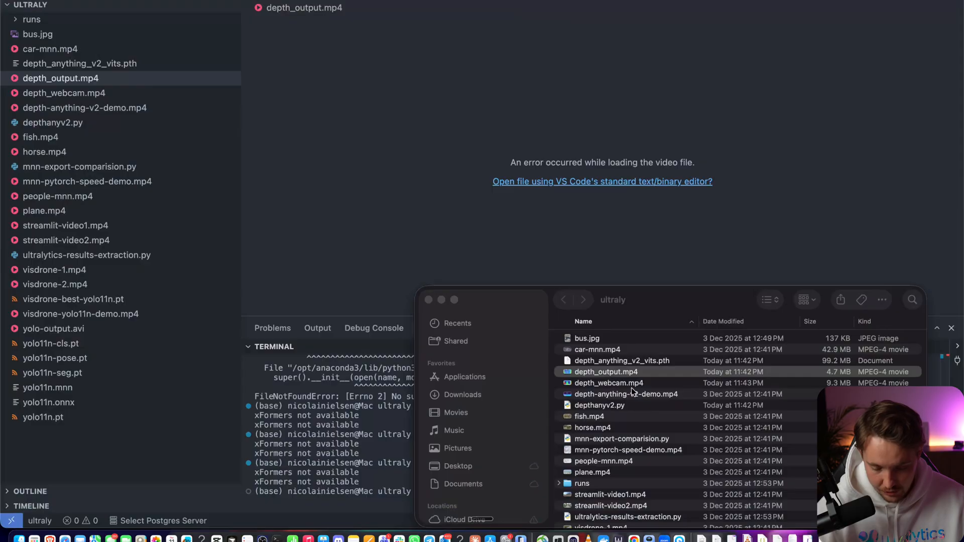
Open depth_webcam.mp4 from Finder, play it, then pause it
double_click(606, 372)
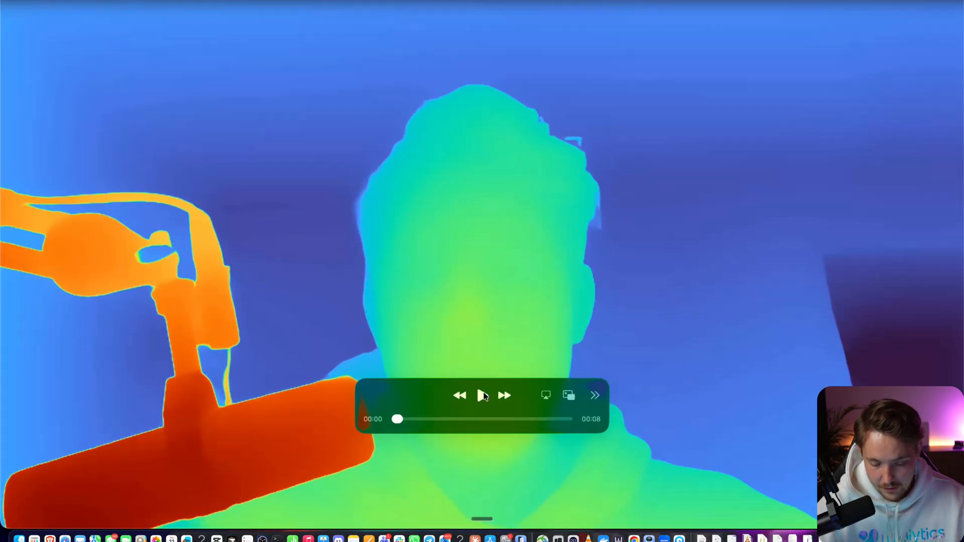
click(482, 395)
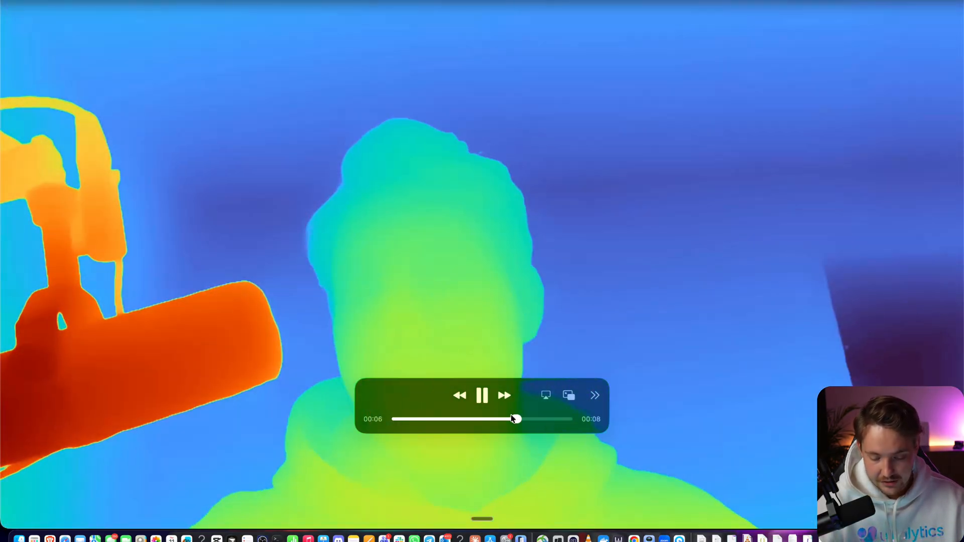
click(482, 396)
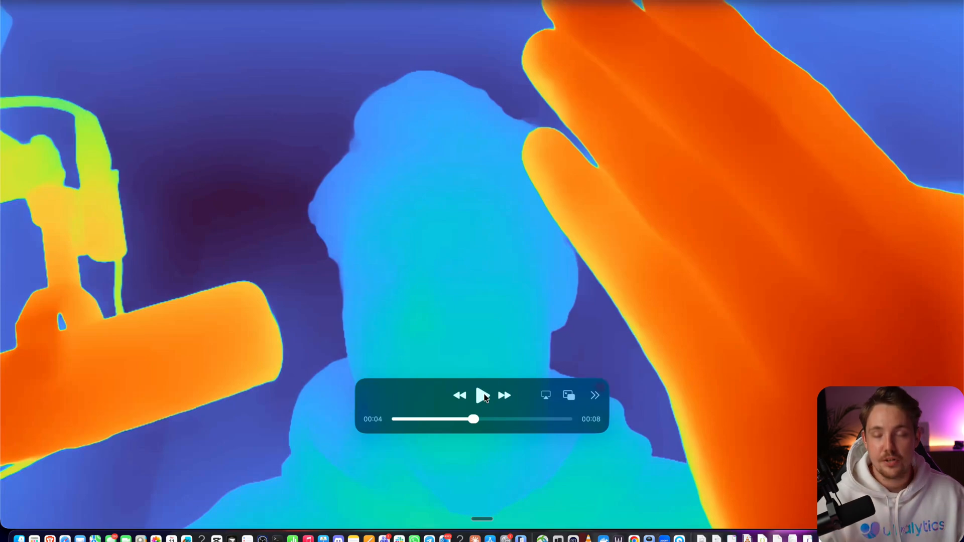